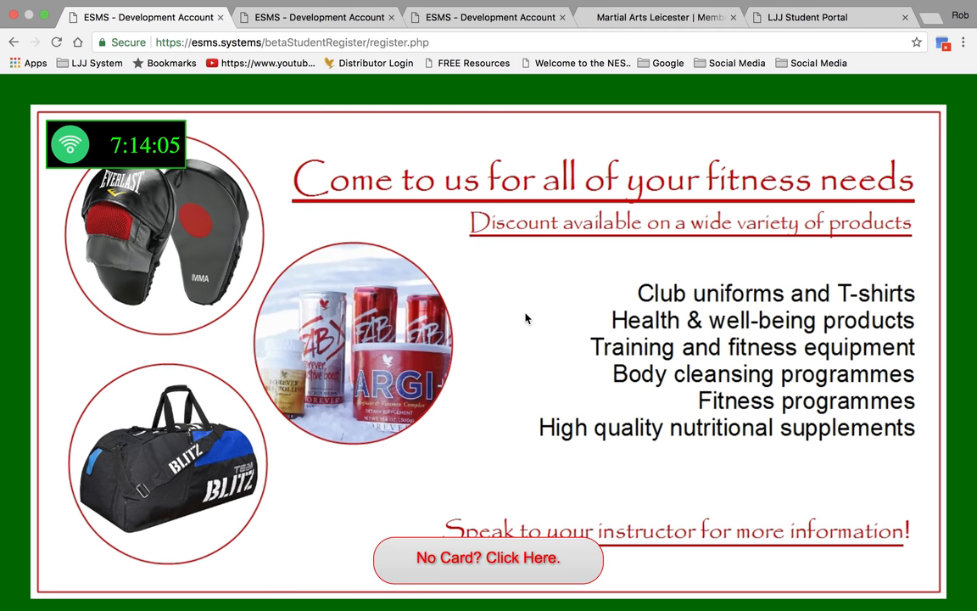
mouse_move(527, 386)
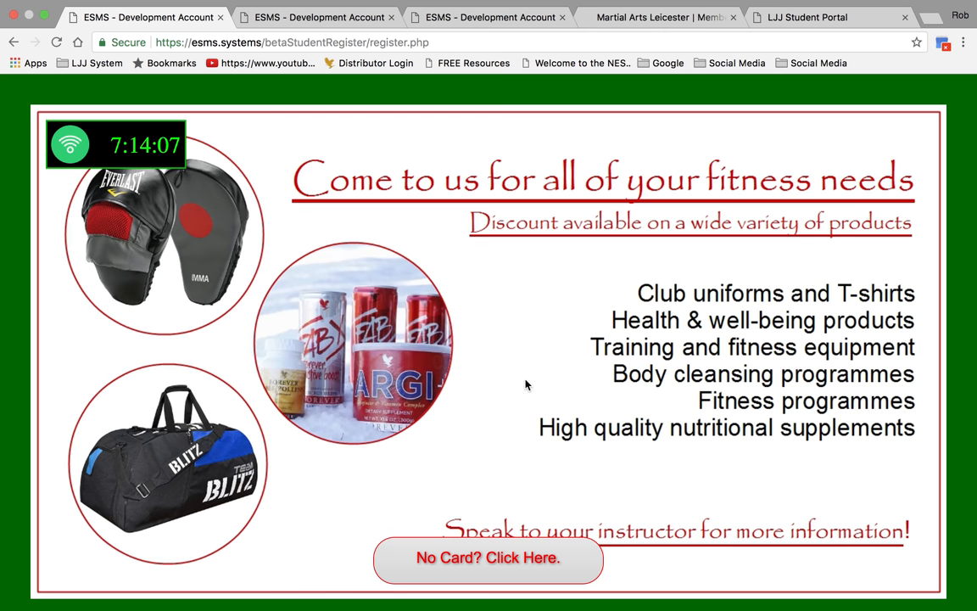
mouse_move(521, 397)
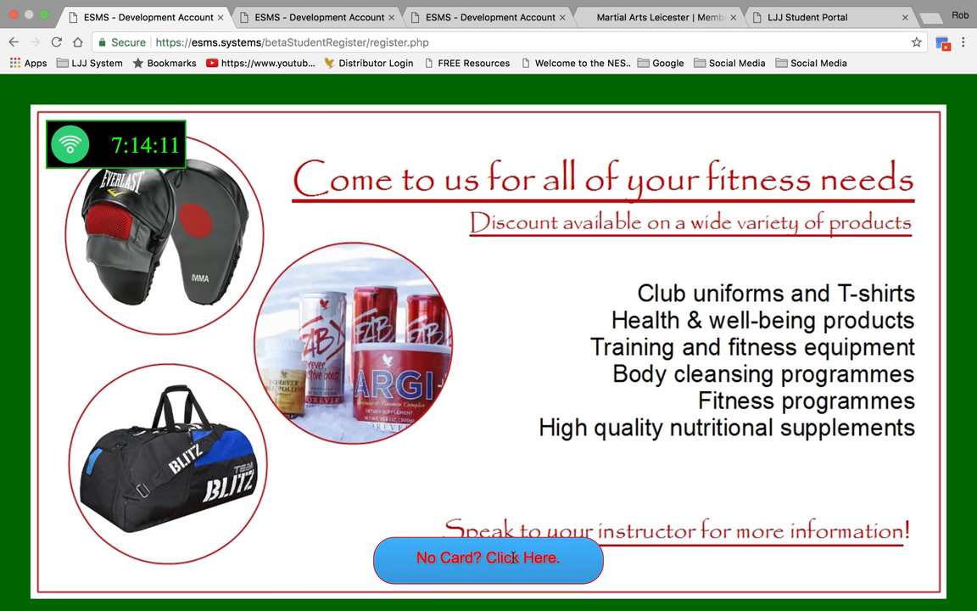
Sign the student in without a card and toggle attendance for the Friday Juniors 18:30 session
click(477, 560)
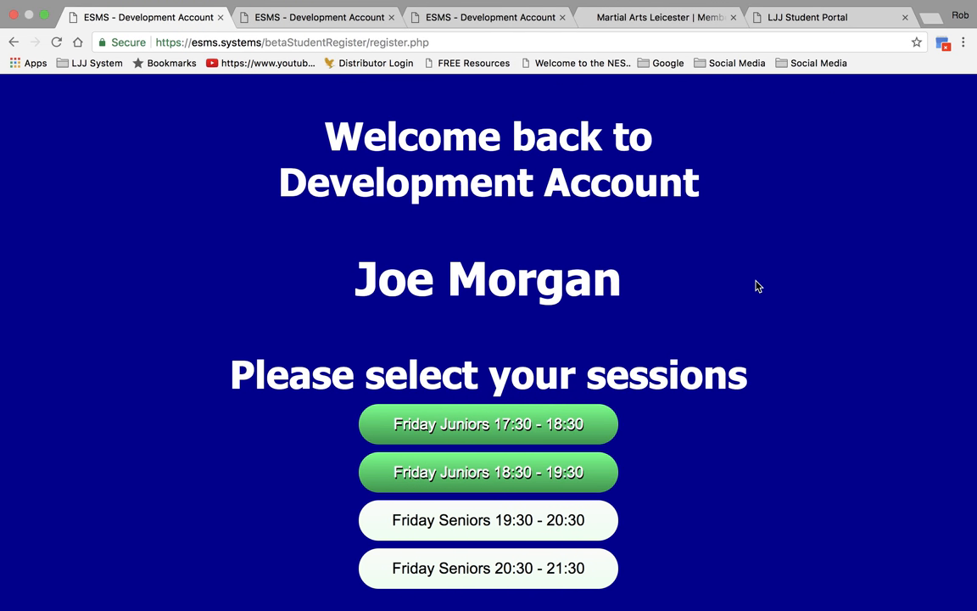
click(489, 472)
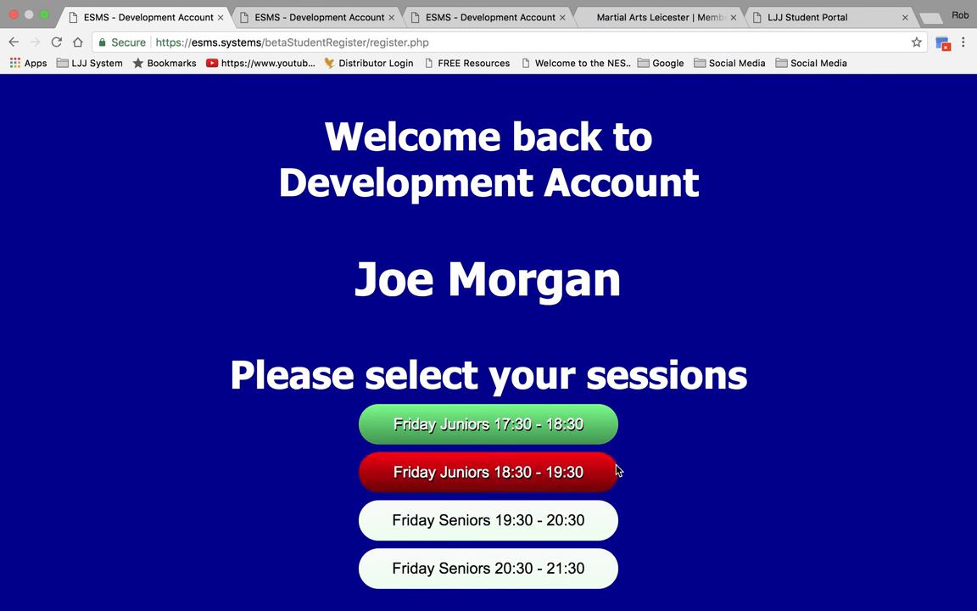
click(488, 472)
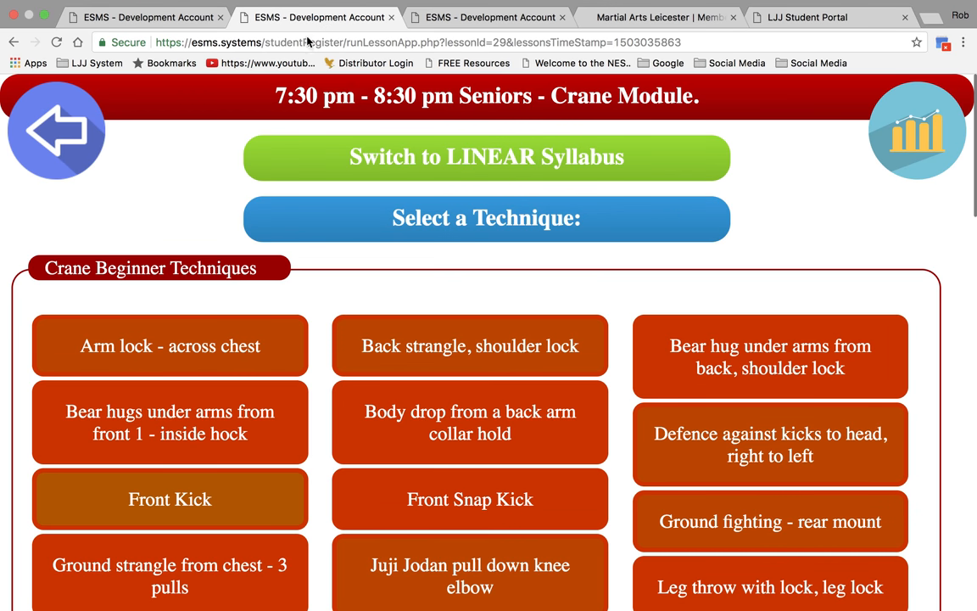
mouse_move(787, 229)
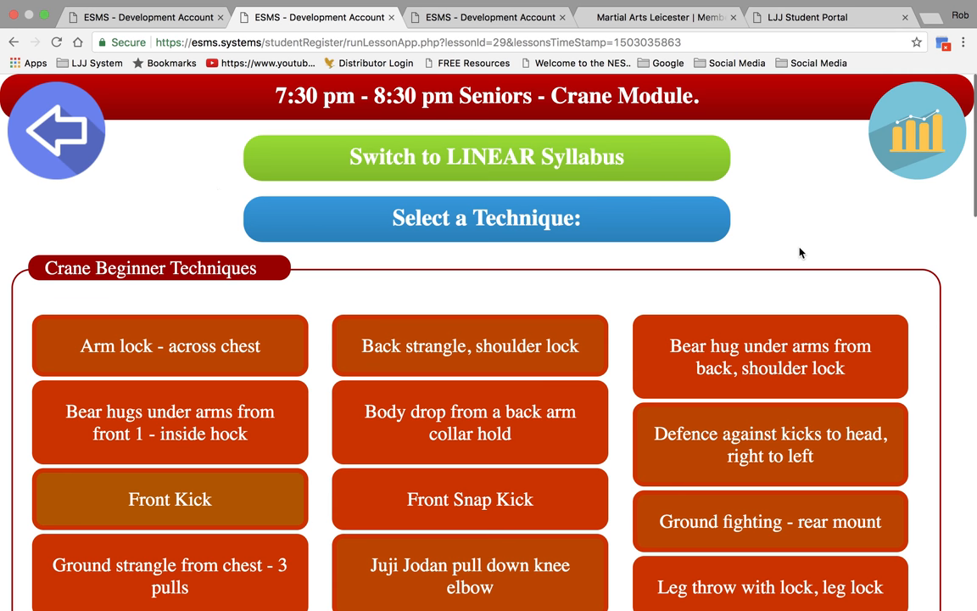
scroll(down, 3)
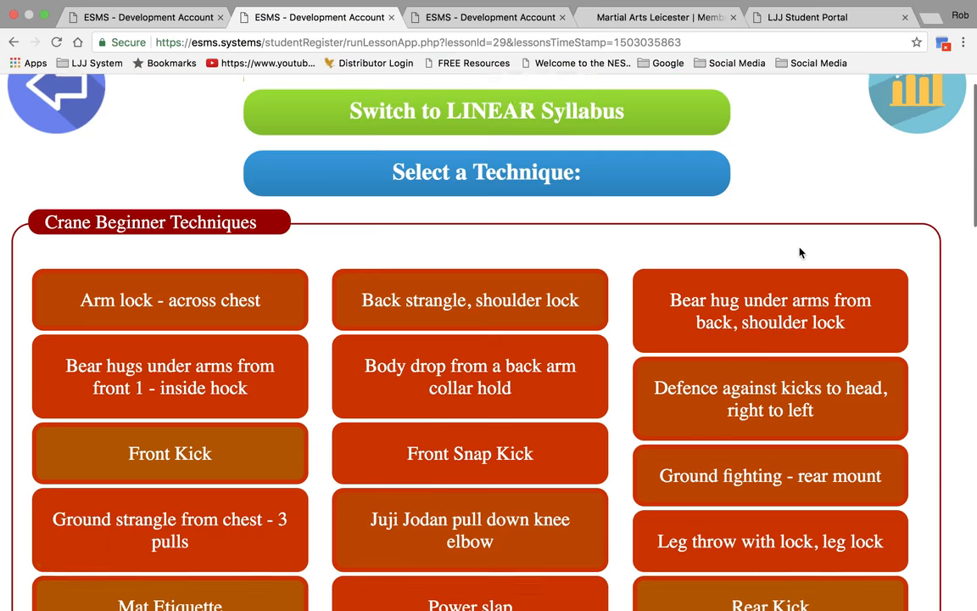
scroll(down, 3)
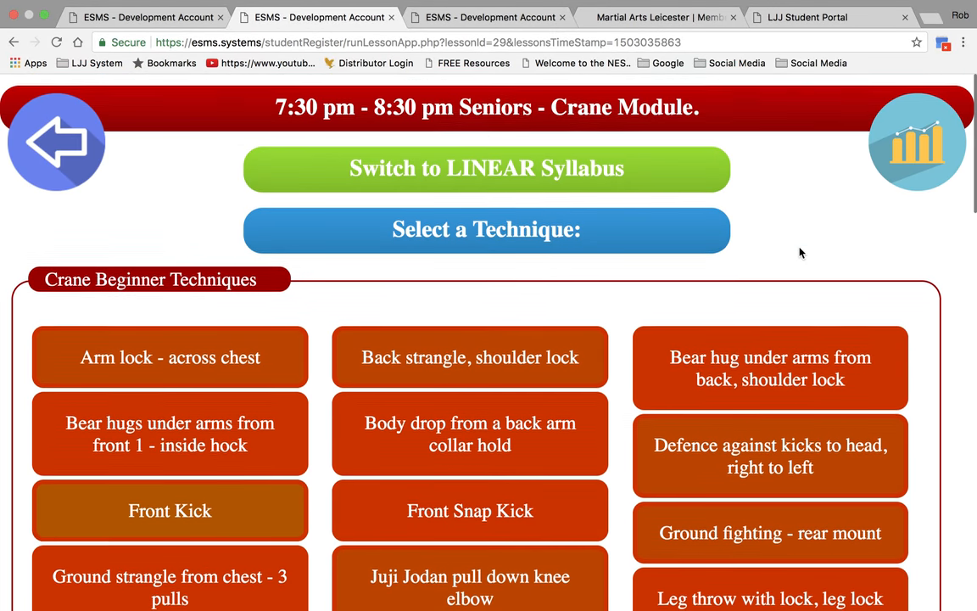
Start assessing Arm lock - across chest and mark the fourth student Very Good
click(169, 356)
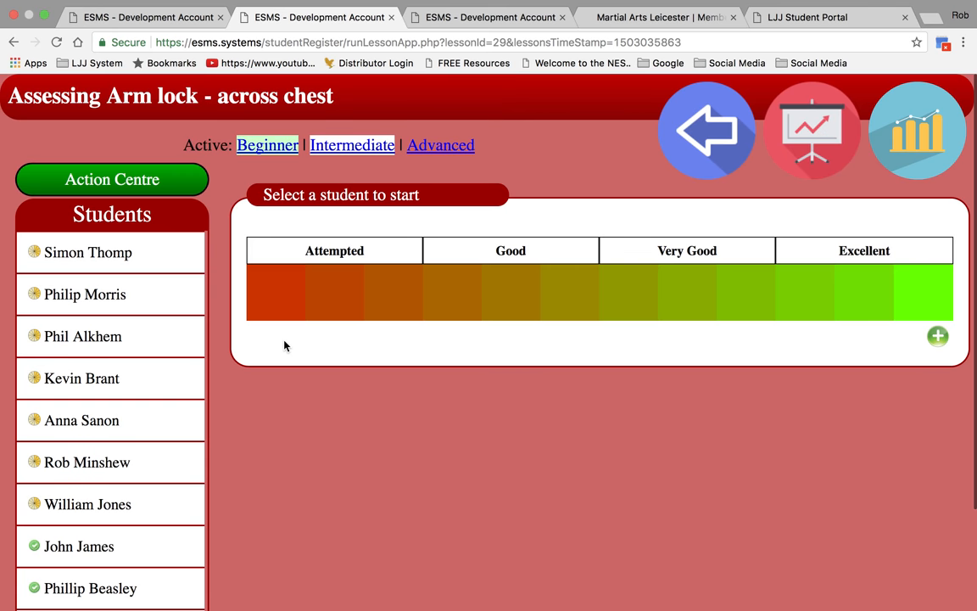
scroll(down, 3)
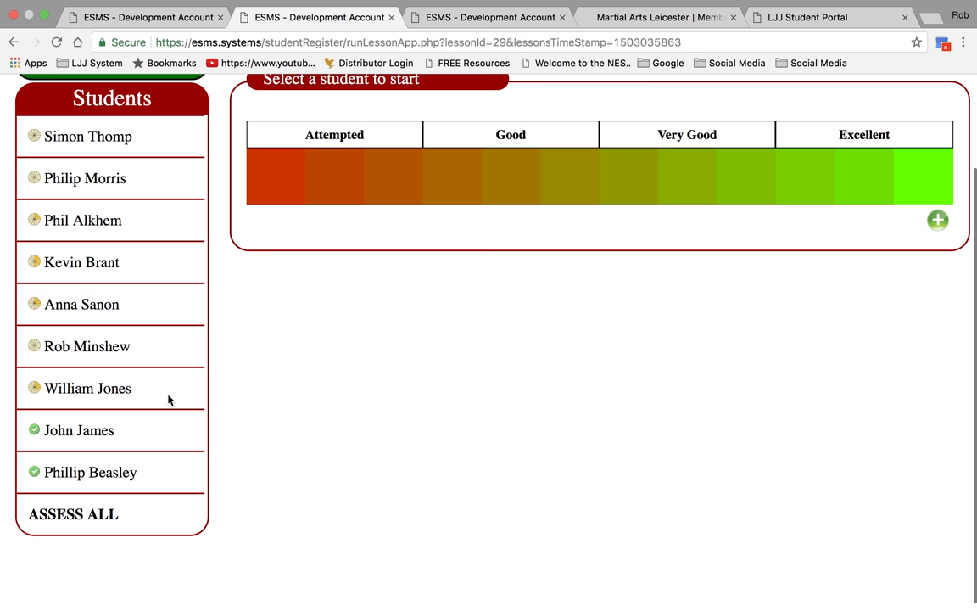
mouse_move(78, 266)
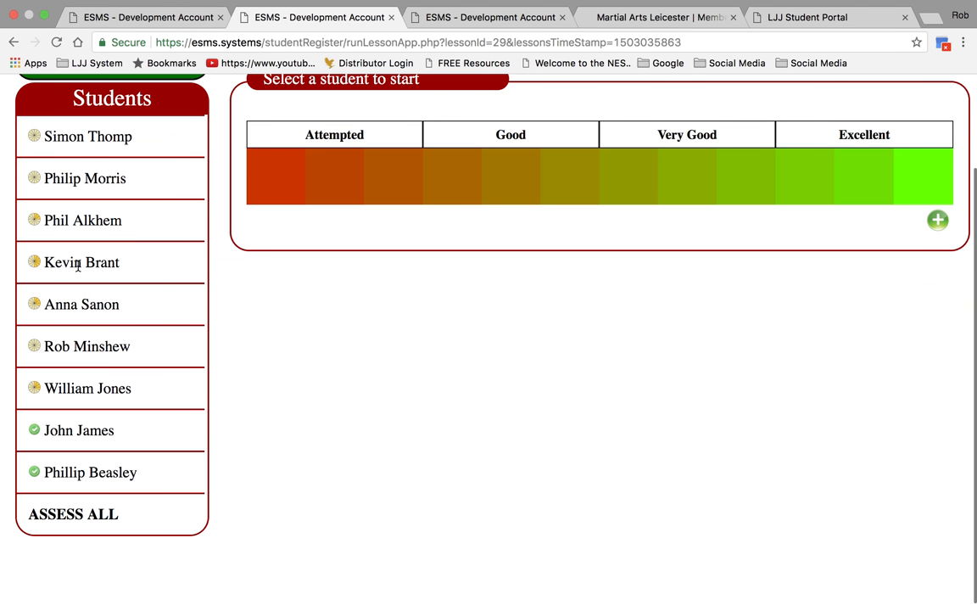
click(81, 262)
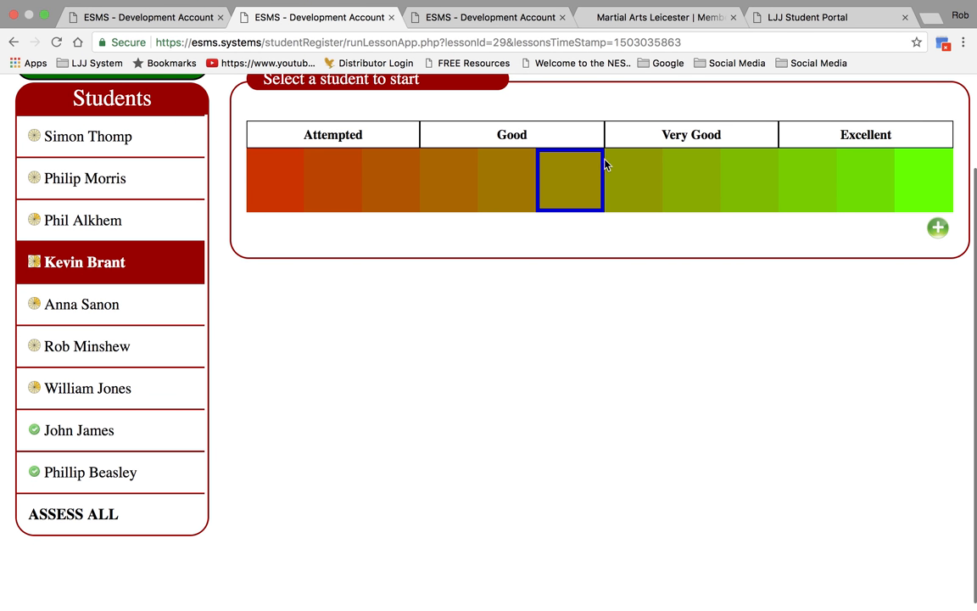
mouse_move(631, 175)
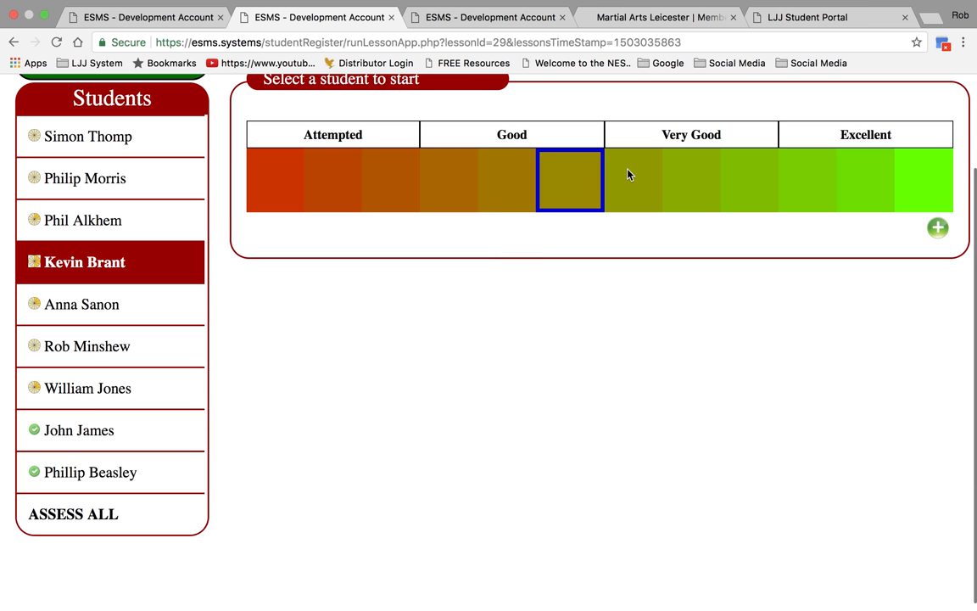
click(628, 180)
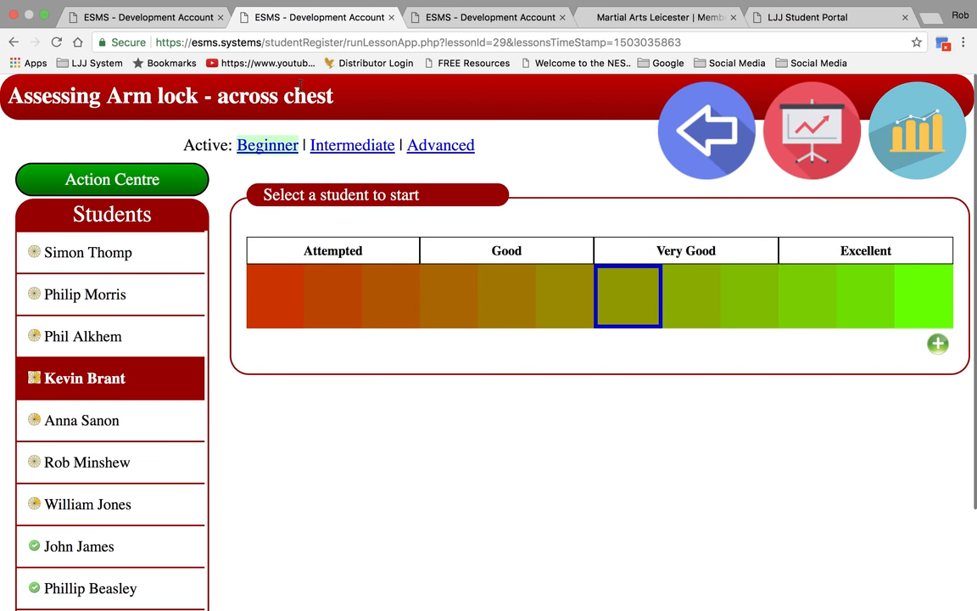
Give the whole class a Good mark, then restore the fourth student's Very Good
scroll(down, 3)
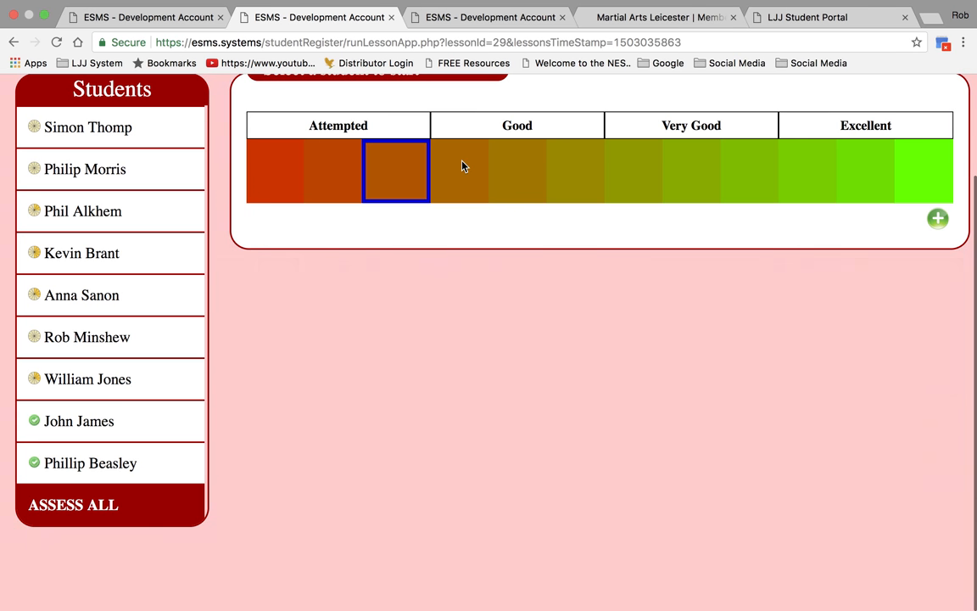
click(461, 170)
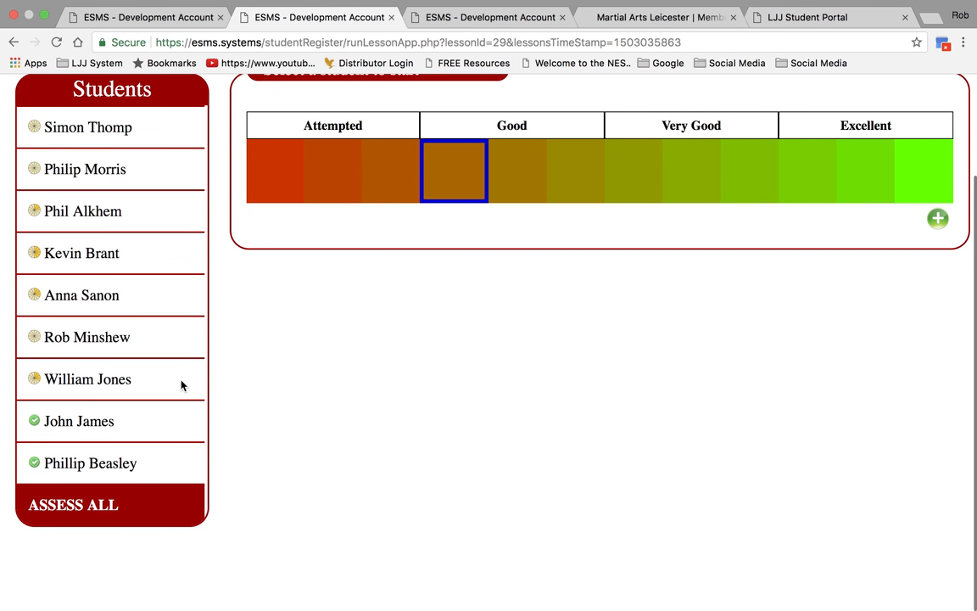
mouse_move(98, 253)
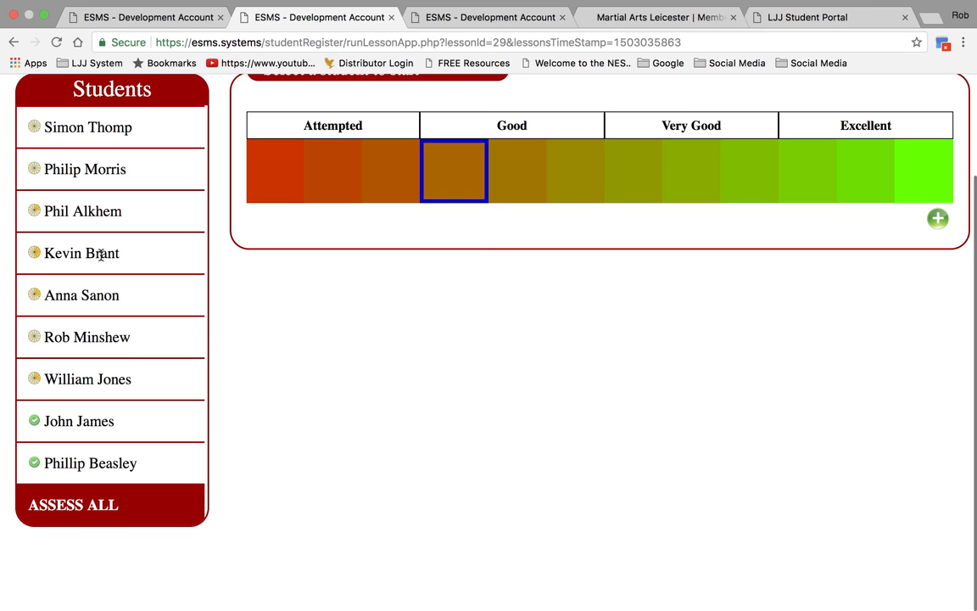
click(629, 170)
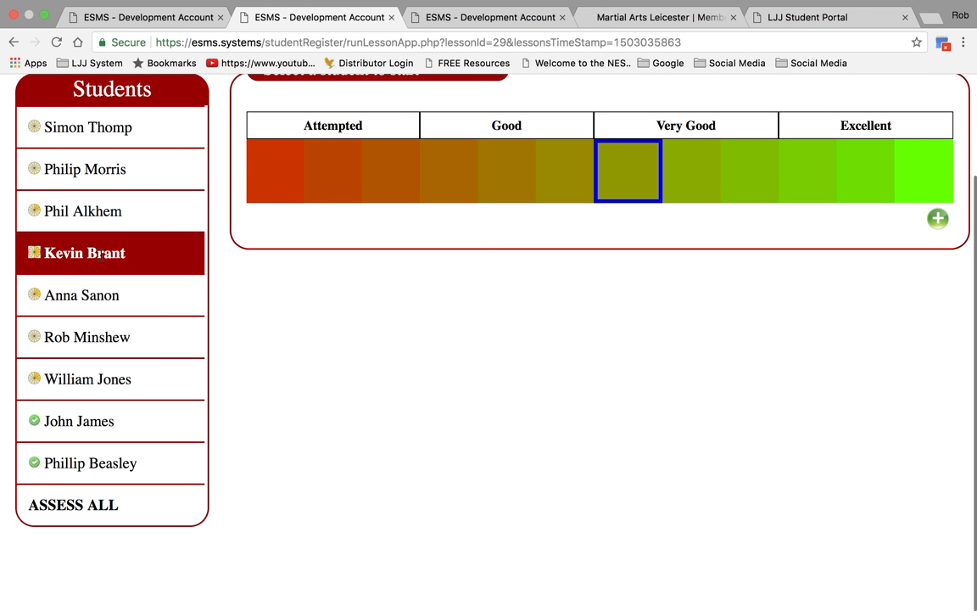
mouse_move(119, 236)
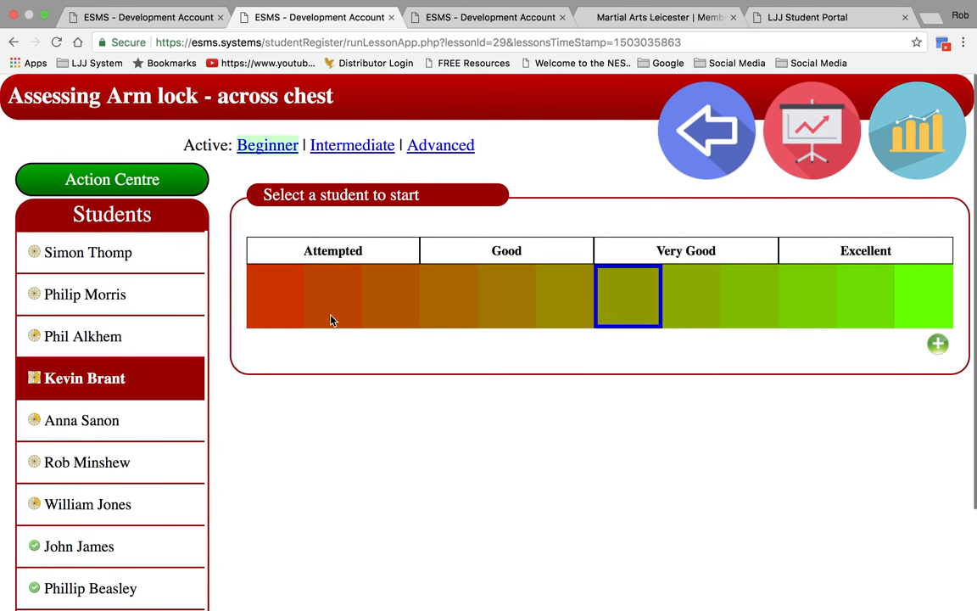
mouse_move(794, 118)
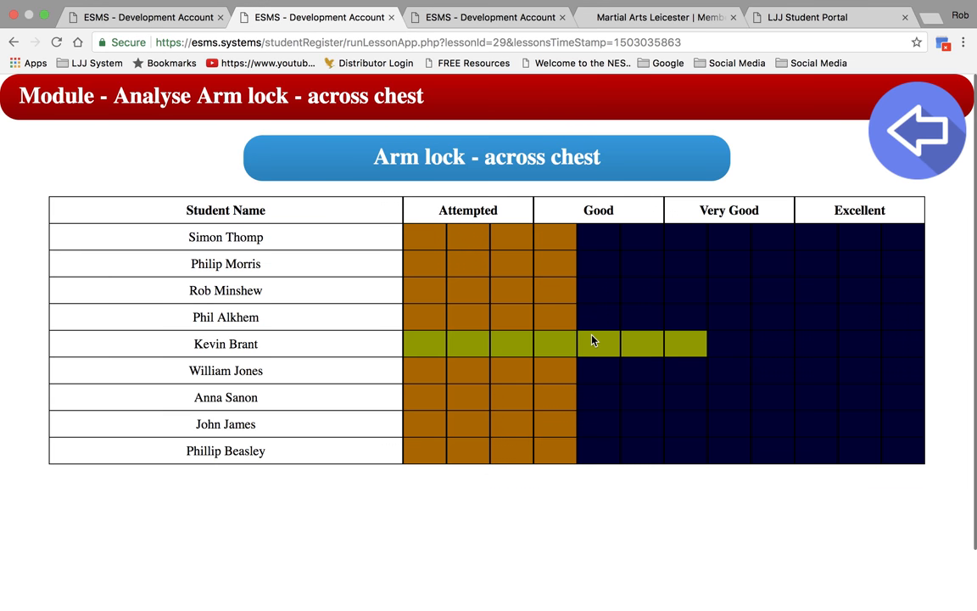
Analyse the class marks for the technique in the chart view, then return and open a student's full record
click(597, 341)
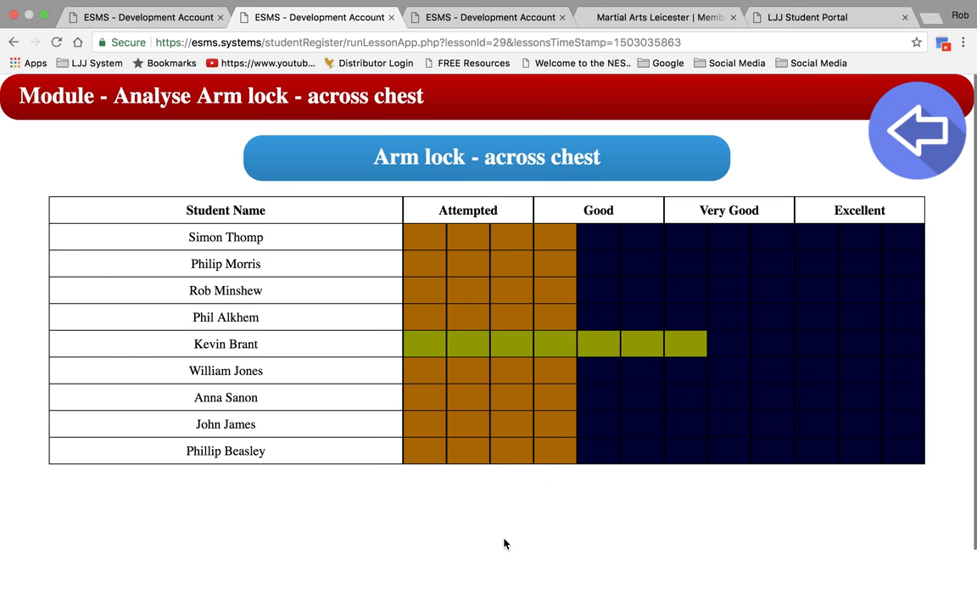
mouse_move(930, 136)
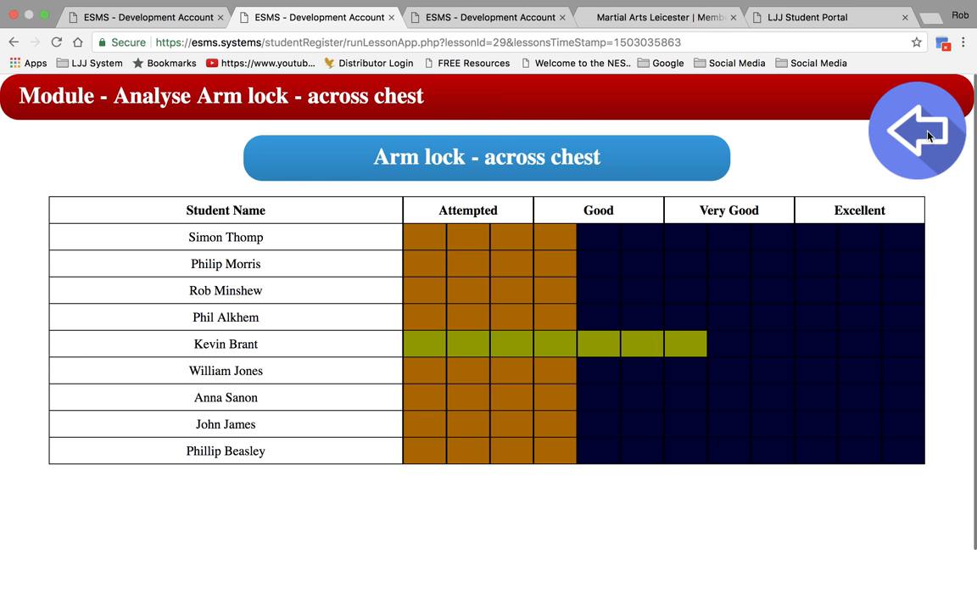
click(918, 132)
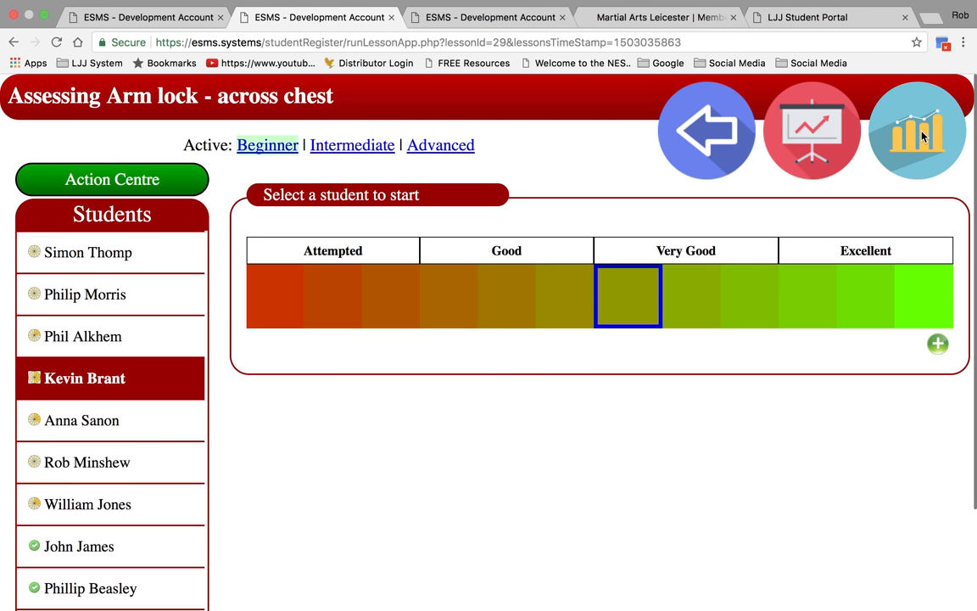
click(920, 129)
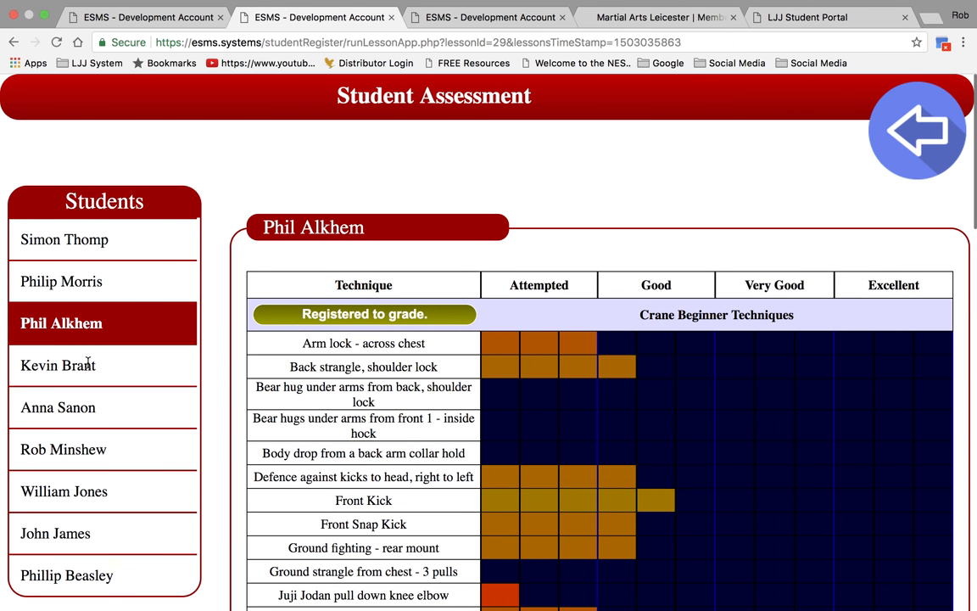
Switch to another student's grading record and scroll down to the Crane Intermediate Techniques
click(58, 366)
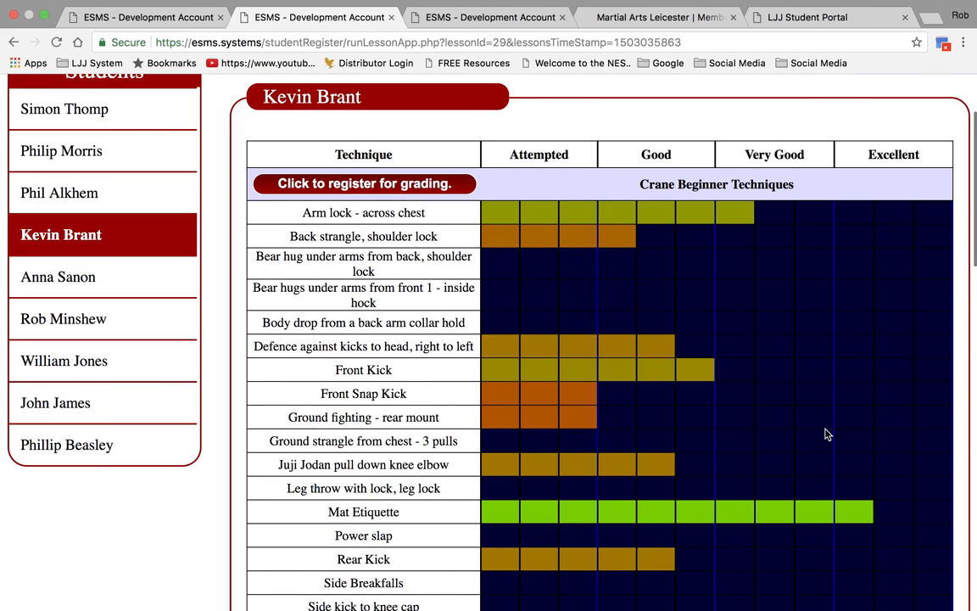
scroll(down, 3)
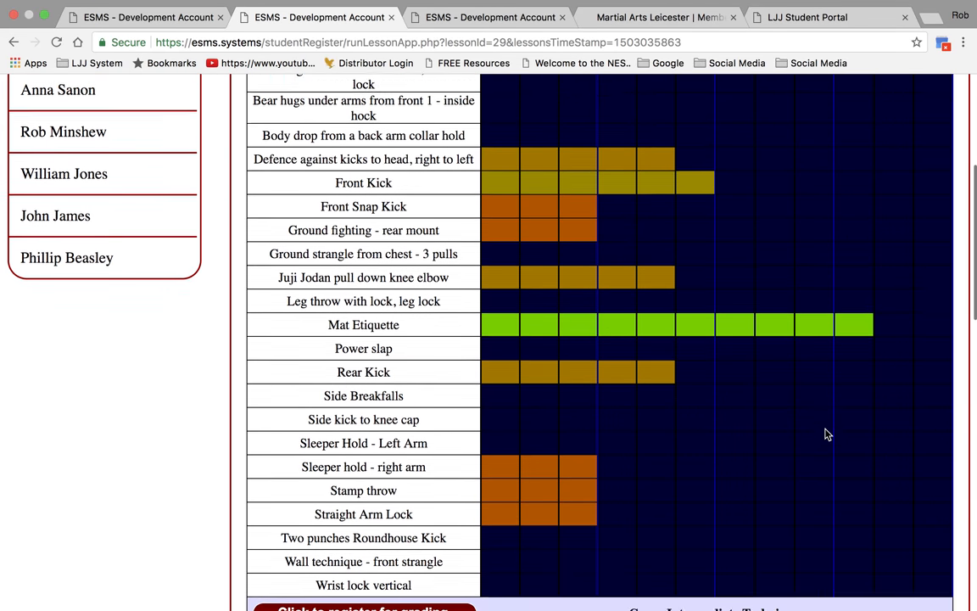
scroll(down, 3)
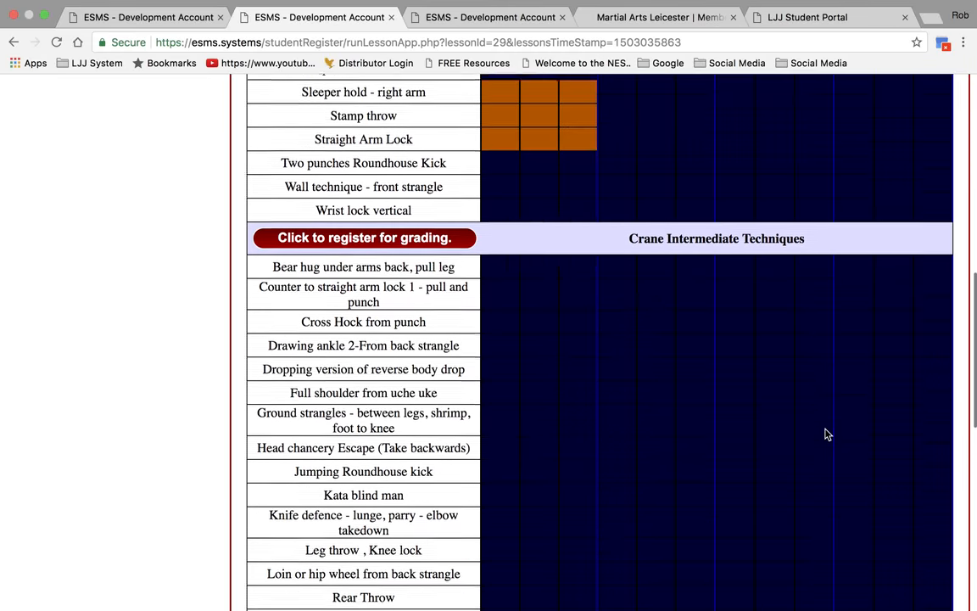
scroll(down, 3)
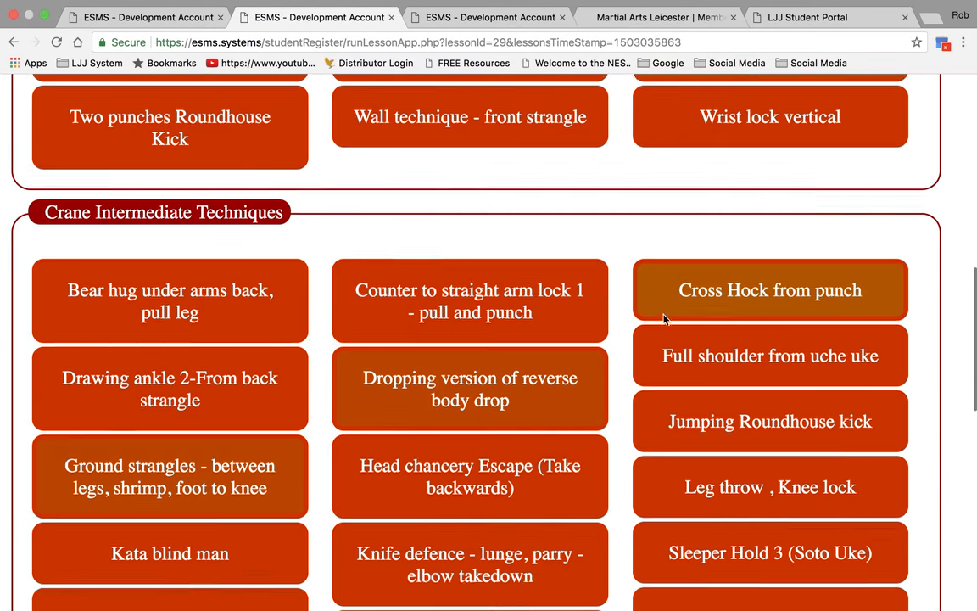
Pick the last student on the list, then go back to the Crane lesson's technique list
scroll(down, 3)
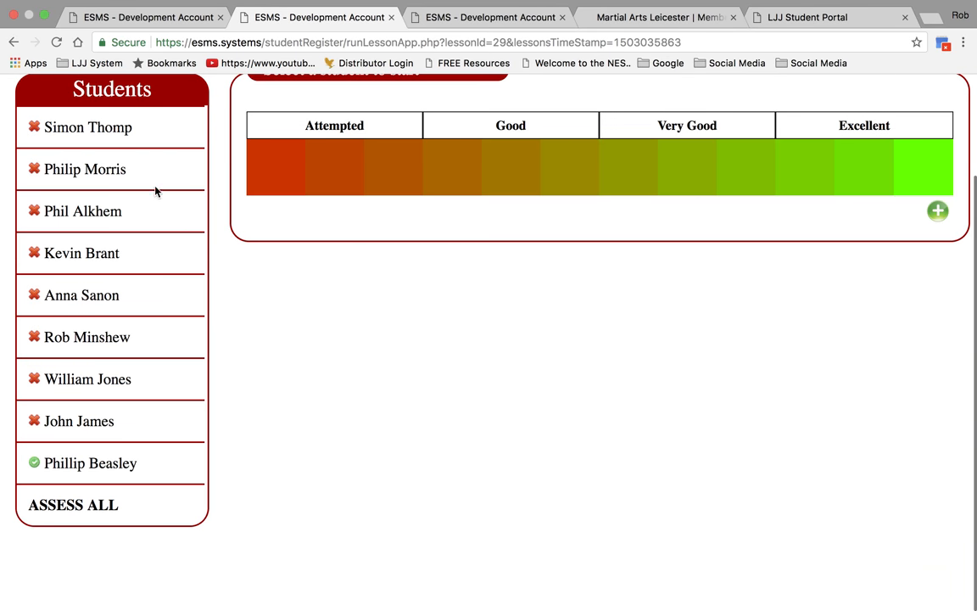
mouse_move(122, 424)
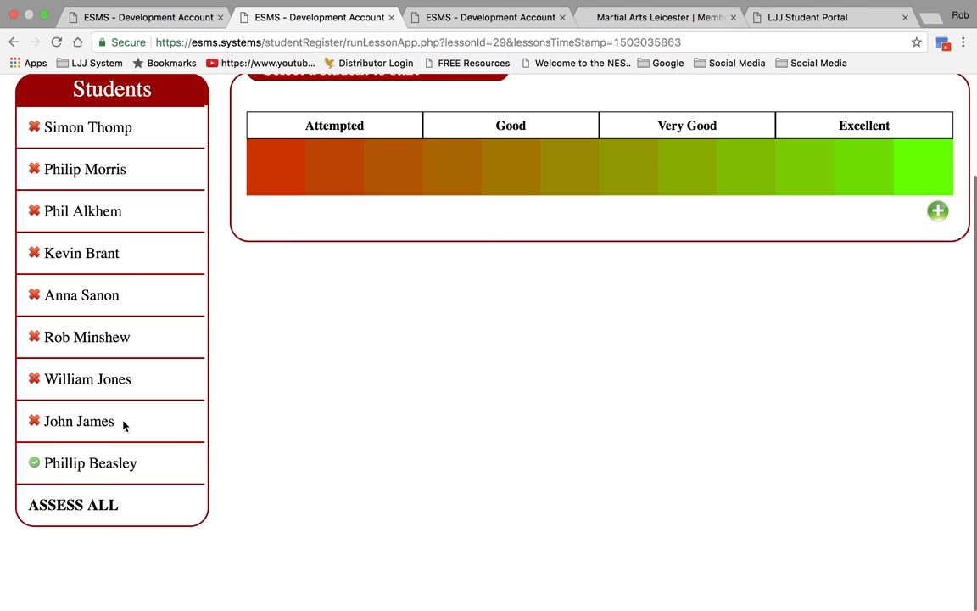
mouse_move(146, 372)
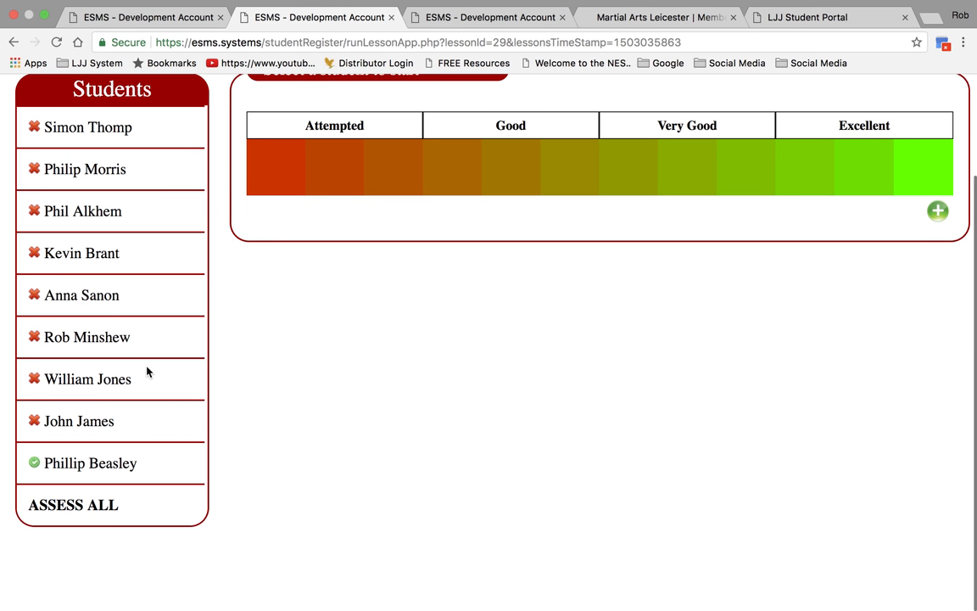
click(92, 463)
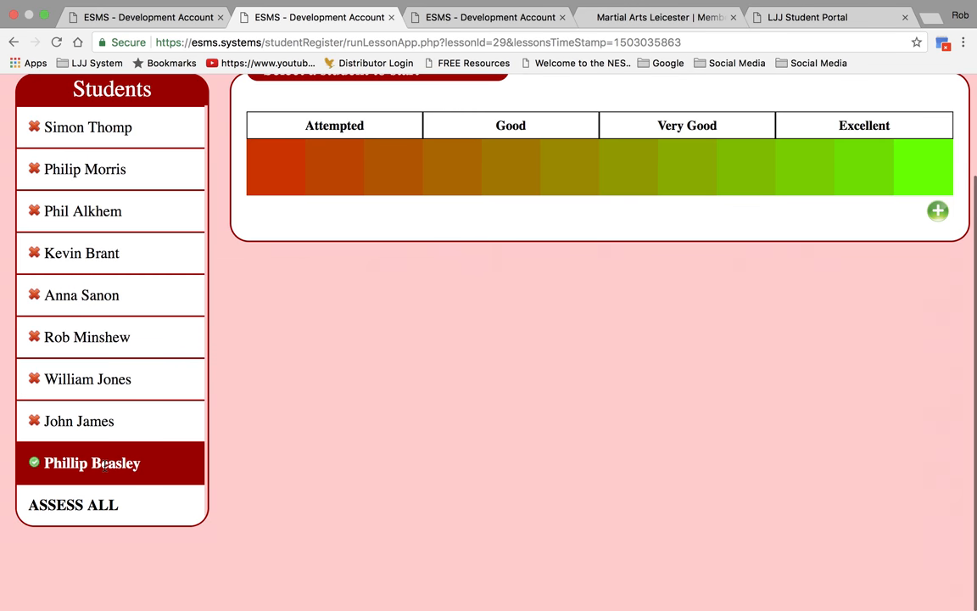
click(452, 170)
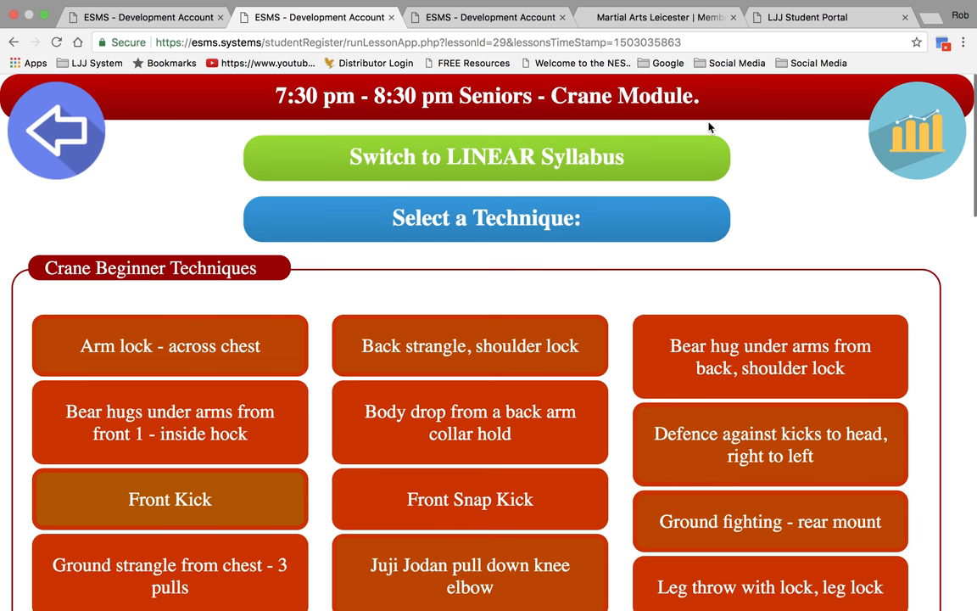
Switch to the Examiner Grading App showing each student's module, progress and final mark
click(485, 17)
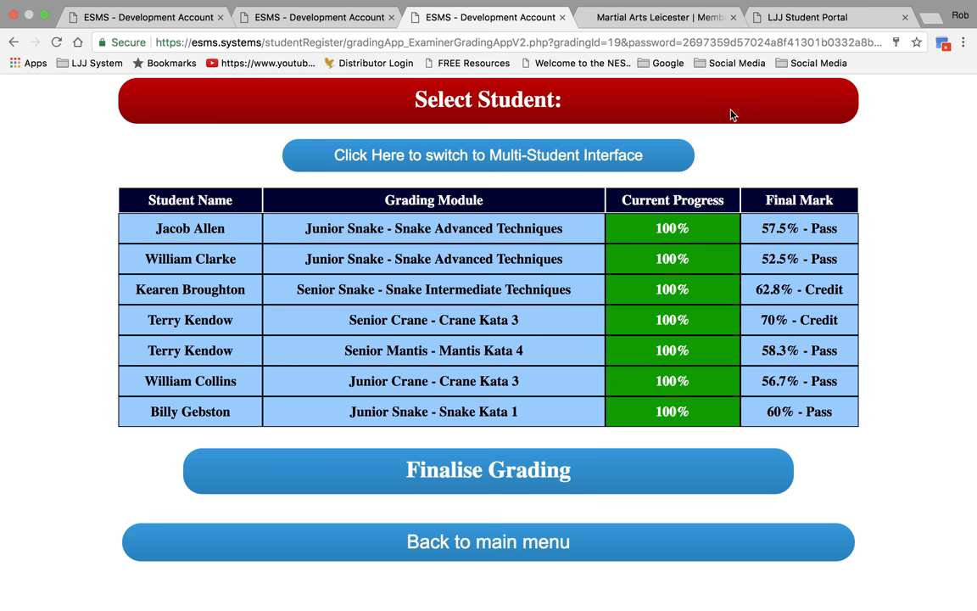
mouse_move(807, 145)
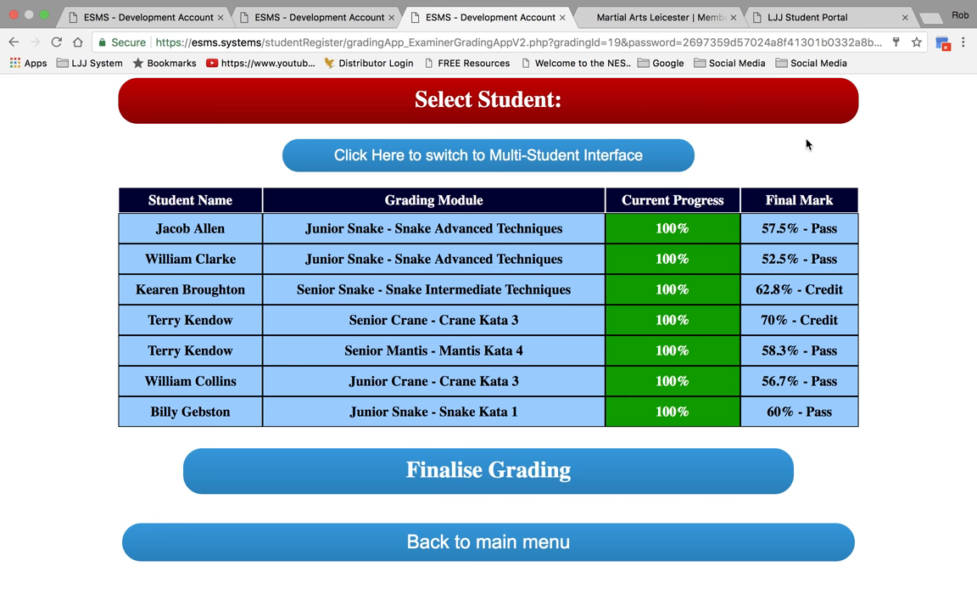
mouse_move(809, 247)
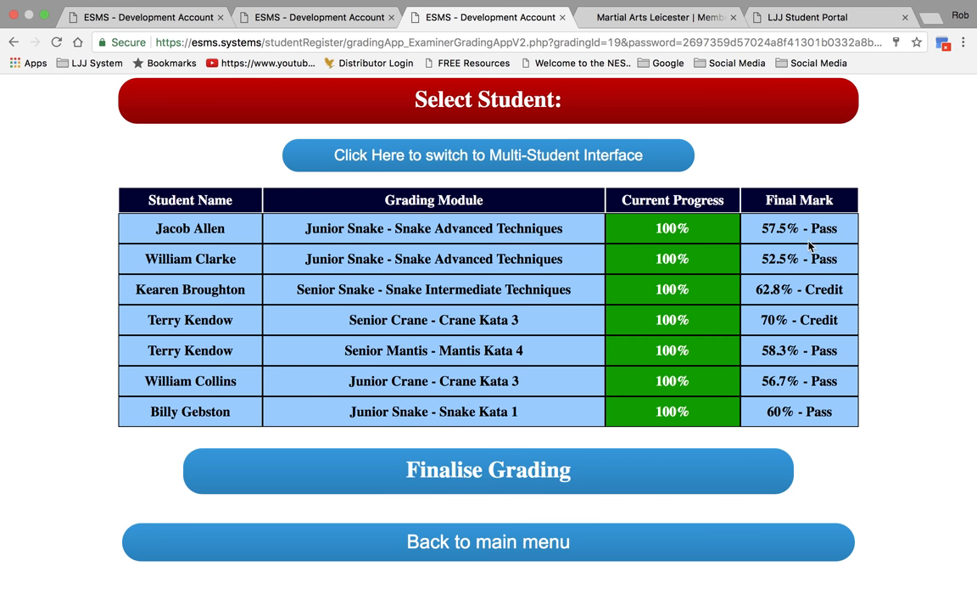
mouse_move(585, 397)
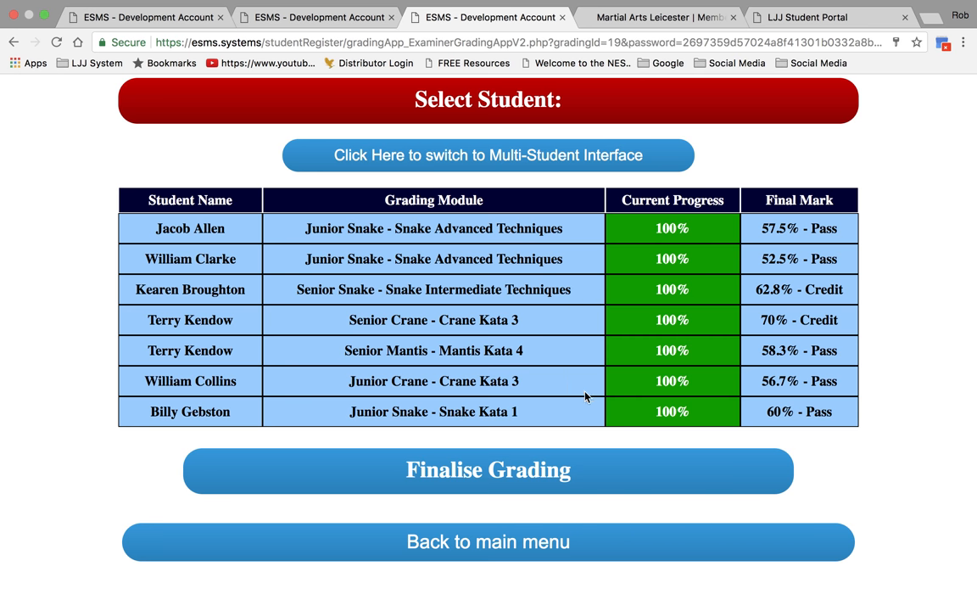
mouse_move(788, 317)
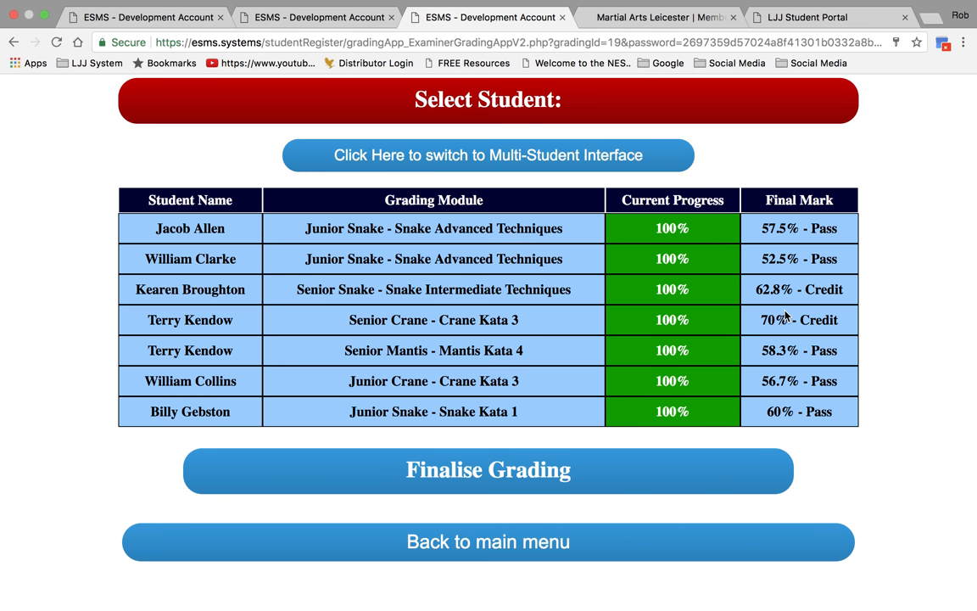
mouse_move(717, 292)
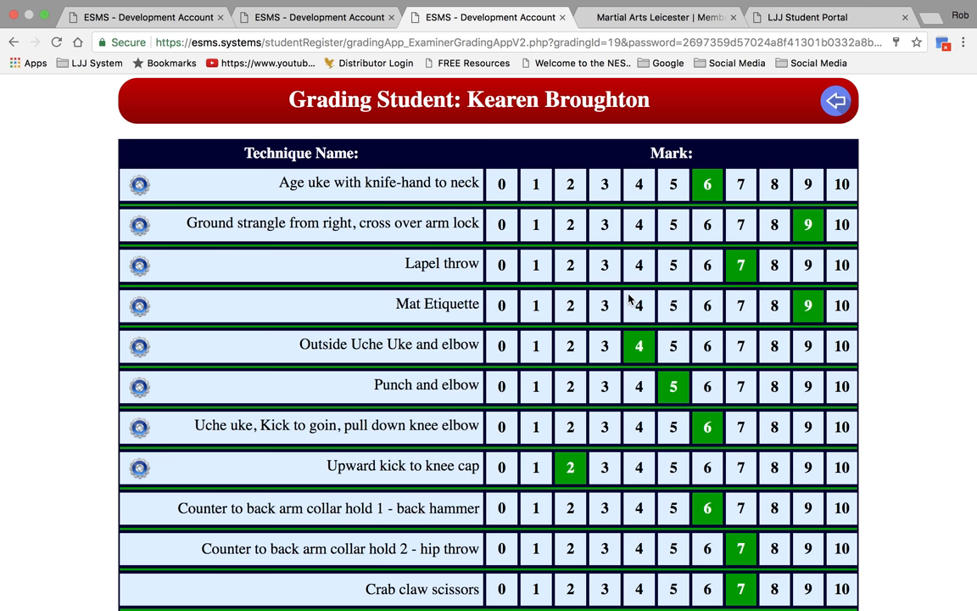
scroll(down, 3)
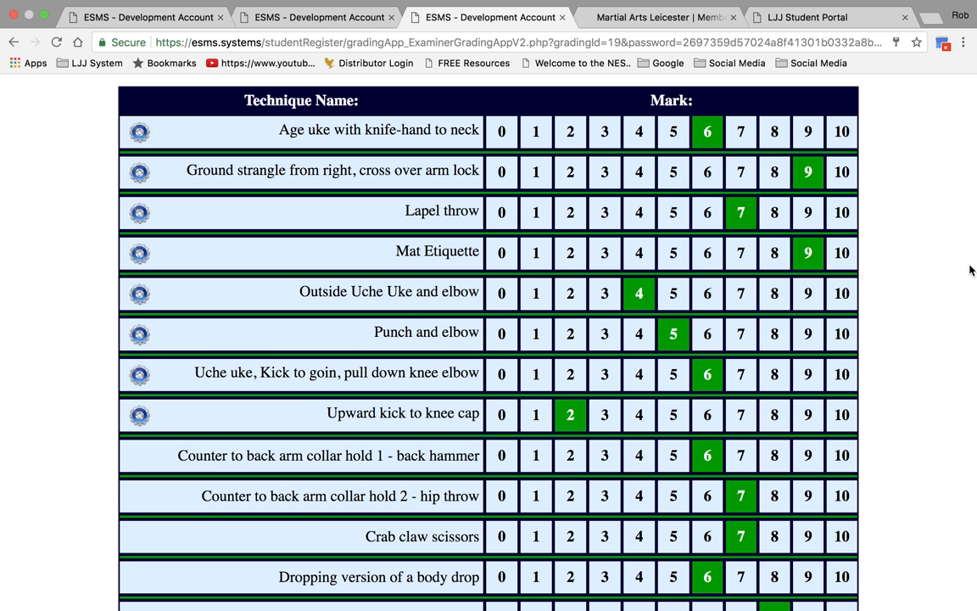
scroll(down, 3)
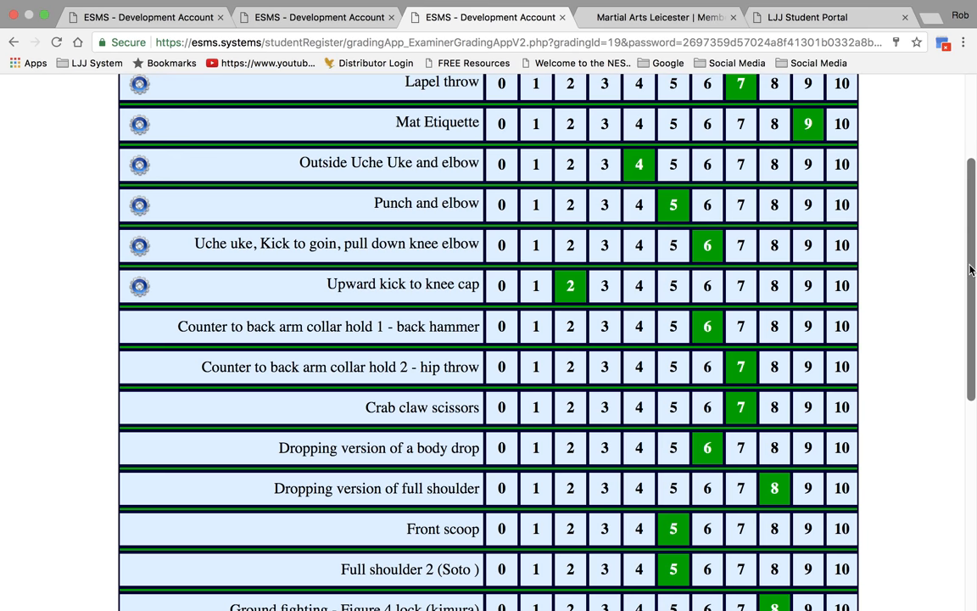
scroll(down, 3)
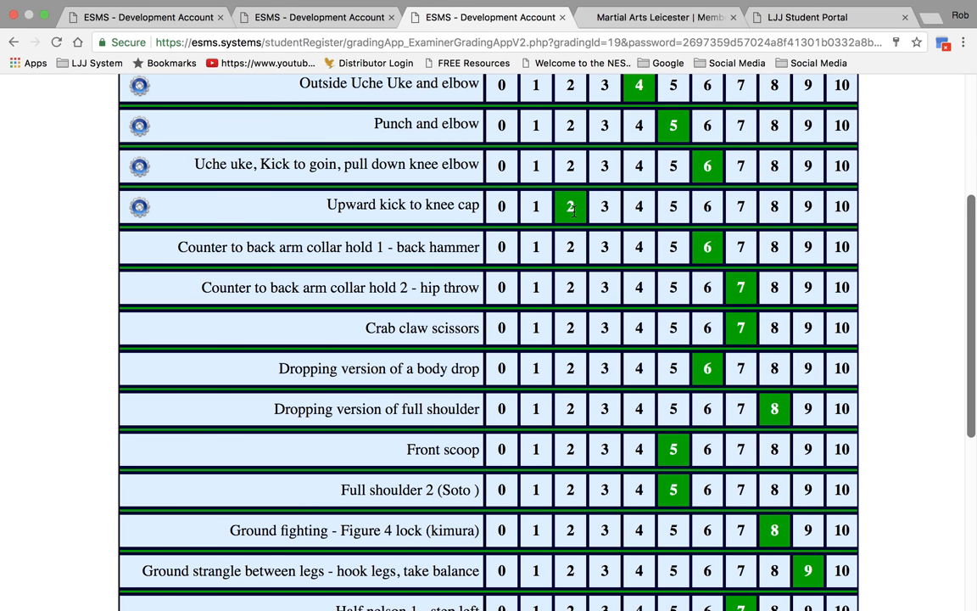
mouse_move(926, 290)
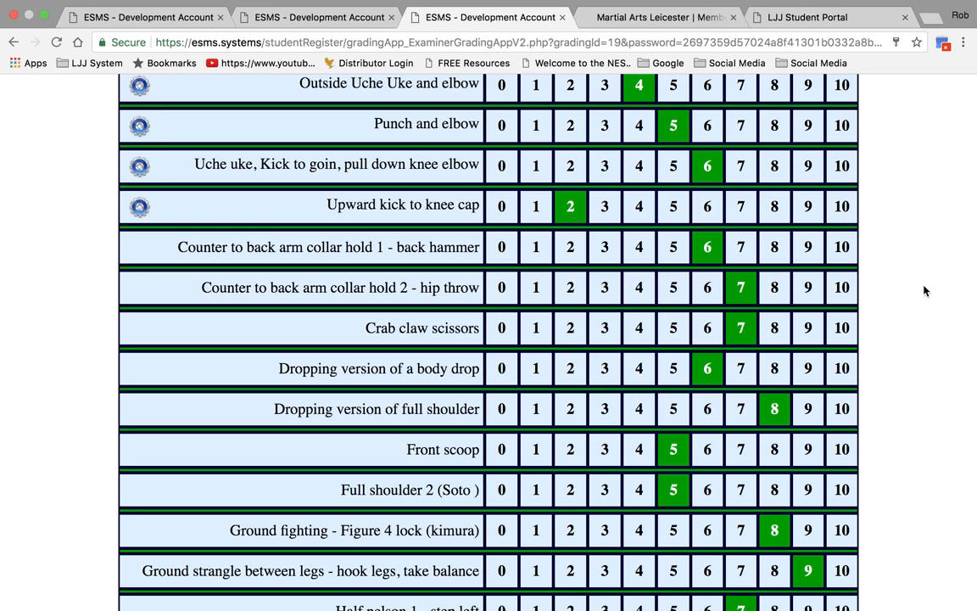
scroll(down, 3)
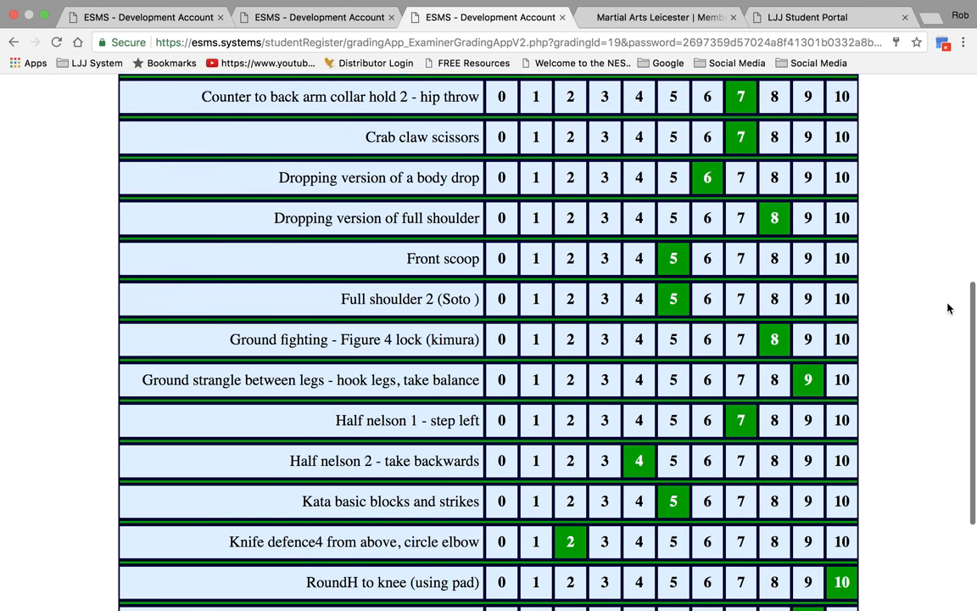
scroll(down, 3)
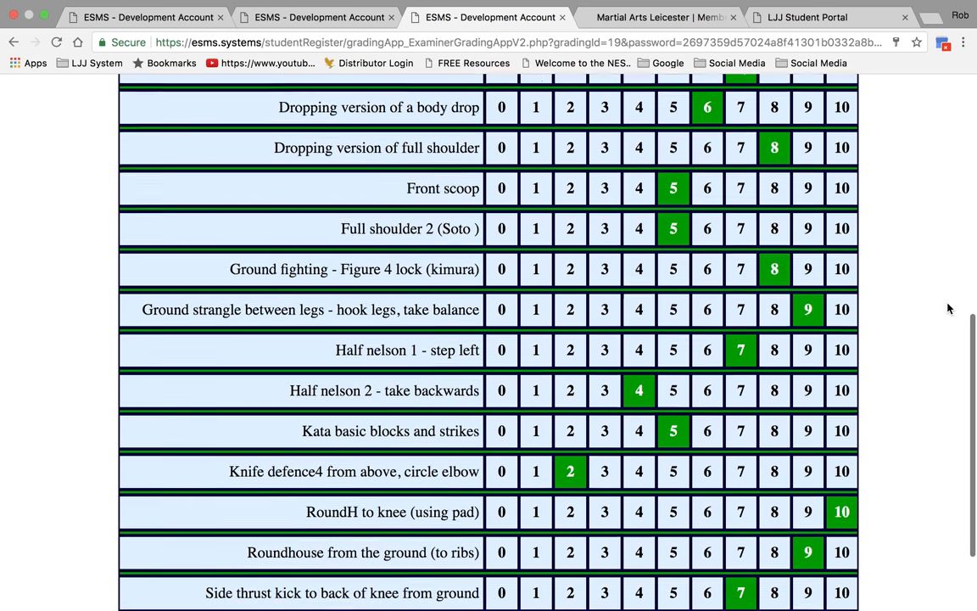
scroll(up, 3)
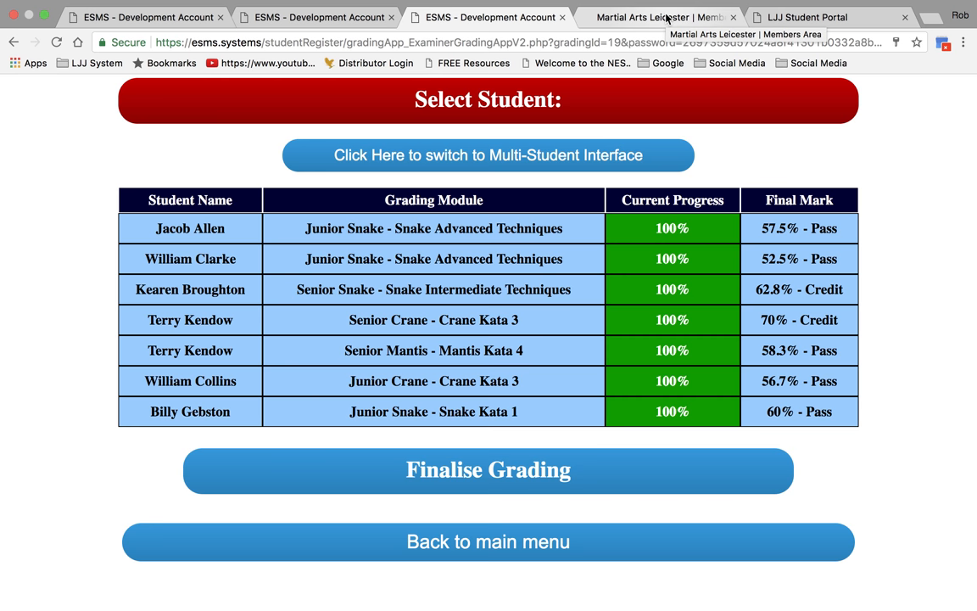
Switch to the club website's Members Area training information page with kata videos and portal access
click(658, 17)
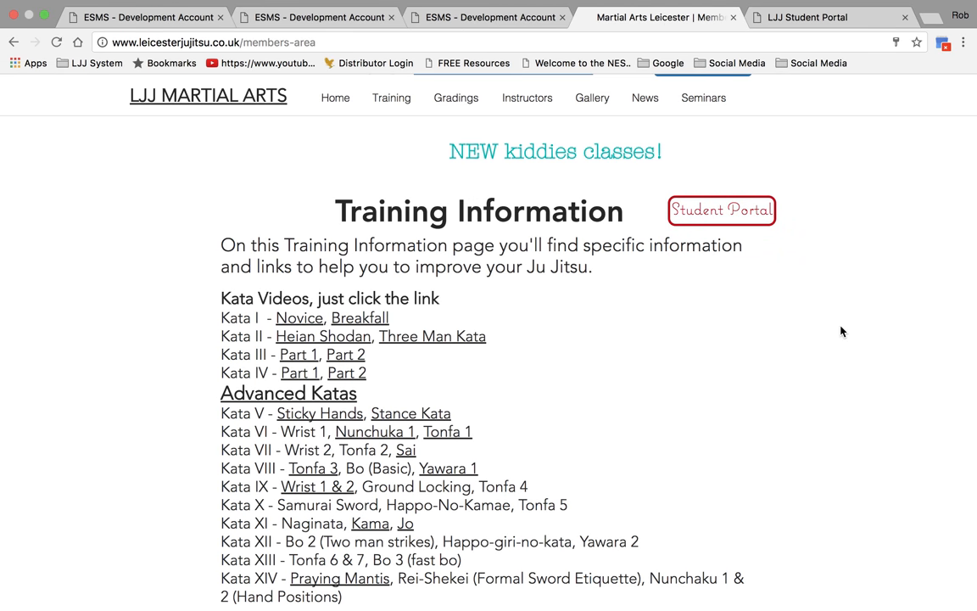
mouse_move(716, 370)
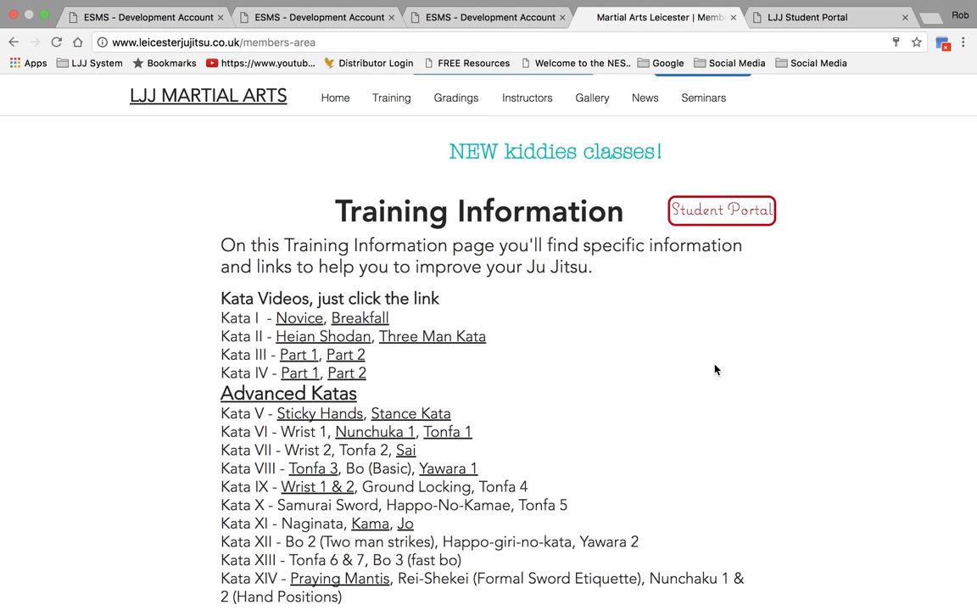
scroll(down, 3)
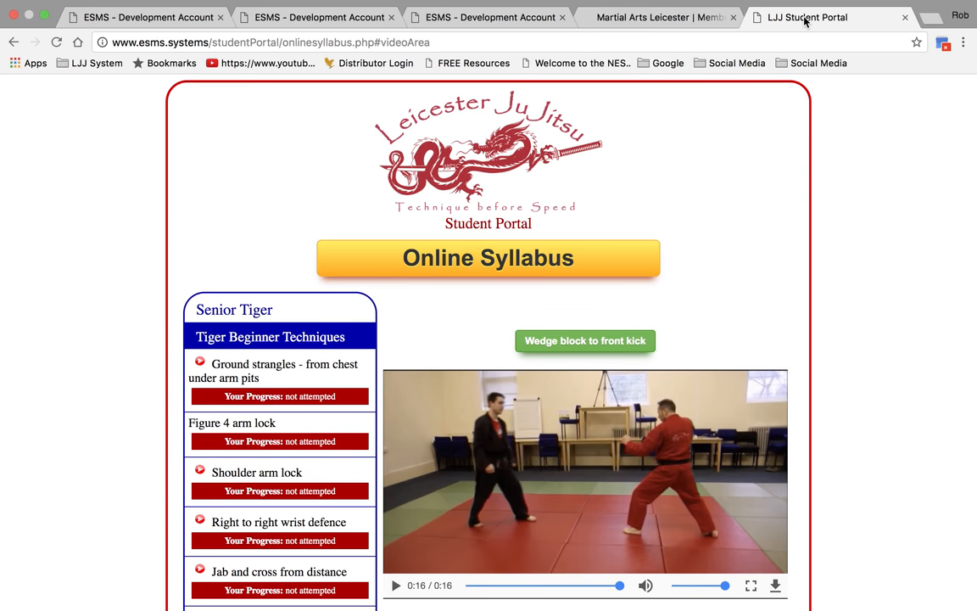
Scroll through the Senior Tiger Beginner Techniques list with progress marks down to the Ground strangles video
scroll(down, 3)
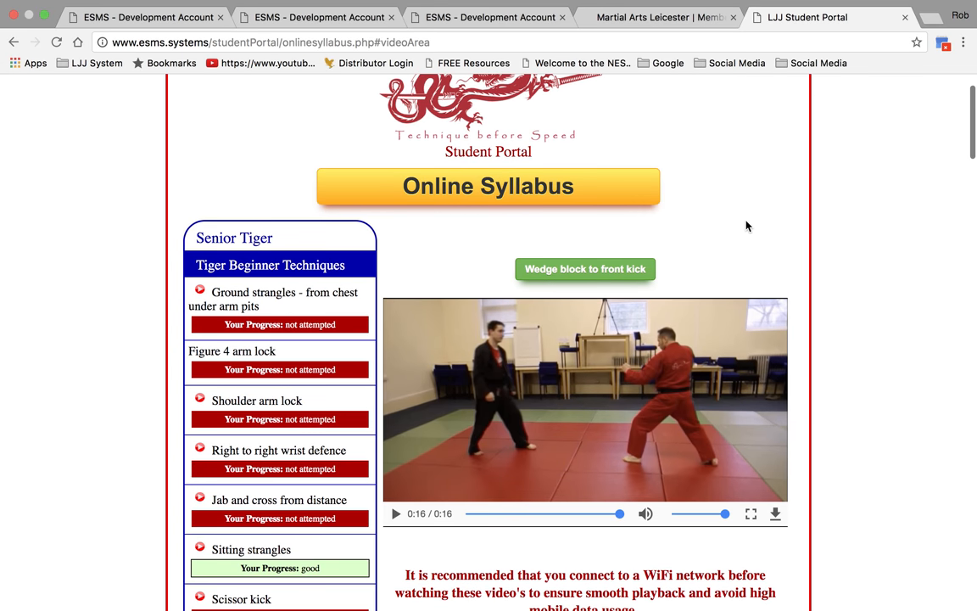
scroll(down, 3)
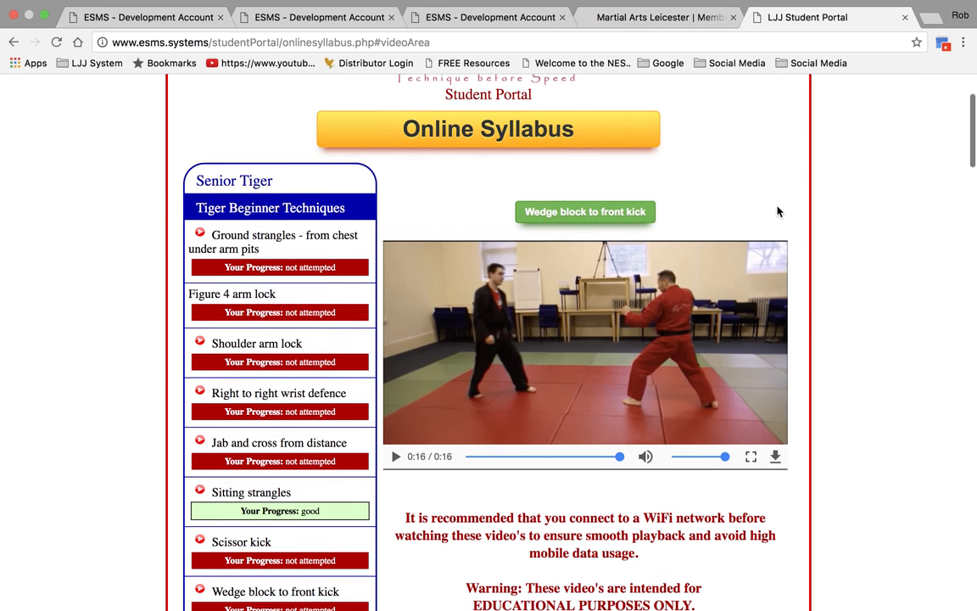
scroll(down, 3)
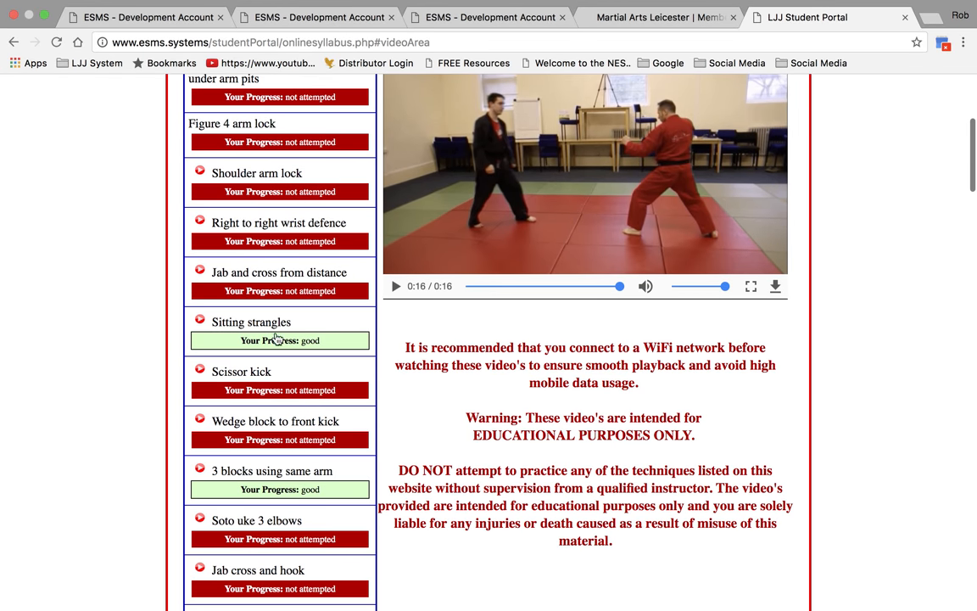
mouse_move(329, 333)
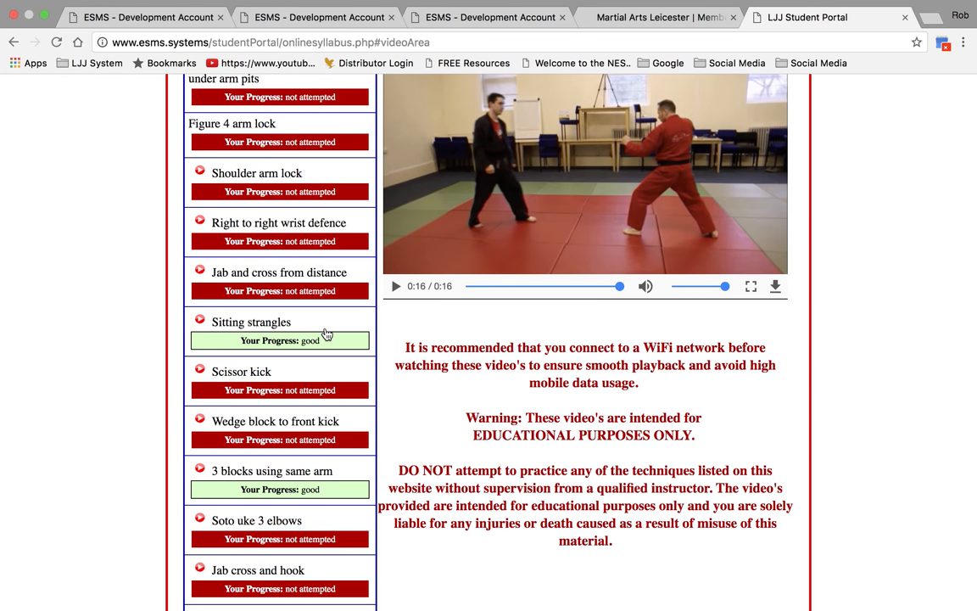
scroll(down, 3)
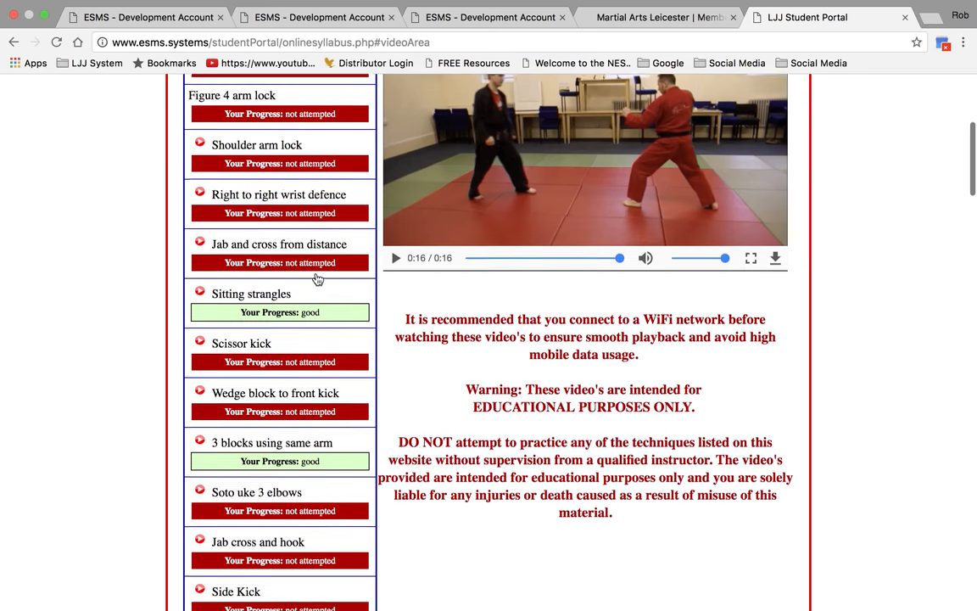
scroll(down, 3)
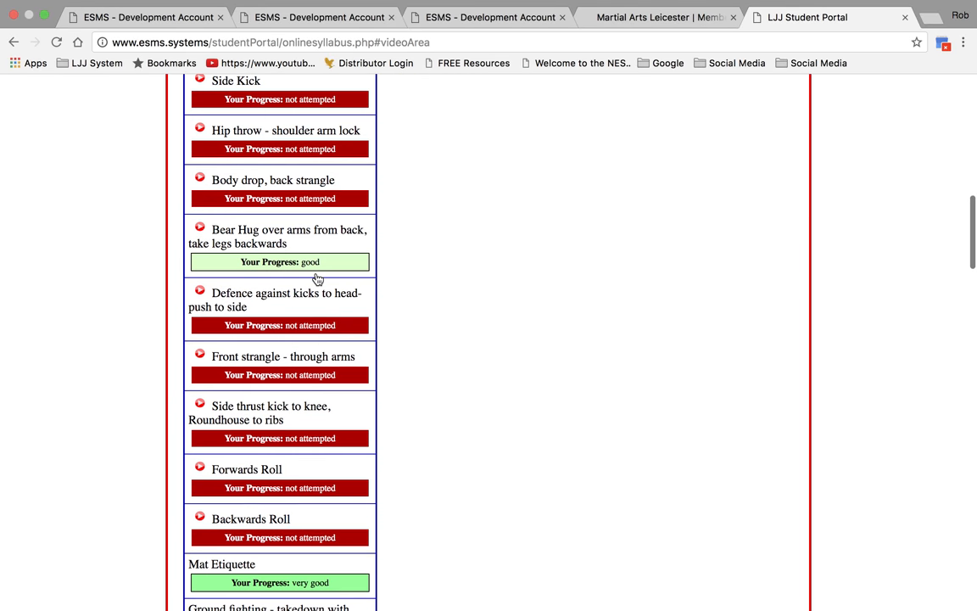
scroll(down, 3)
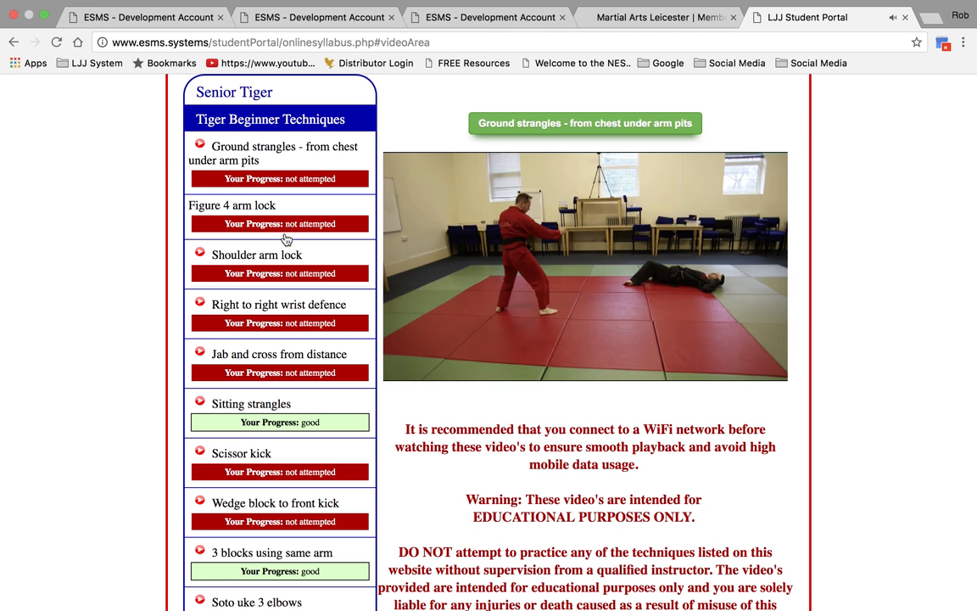
scroll(down, 3)
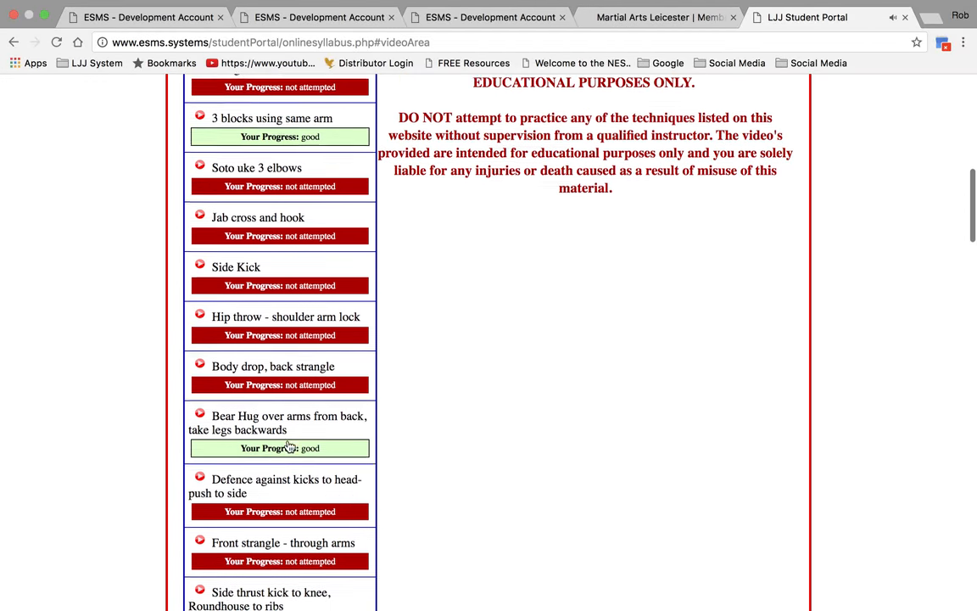
scroll(down, 3)
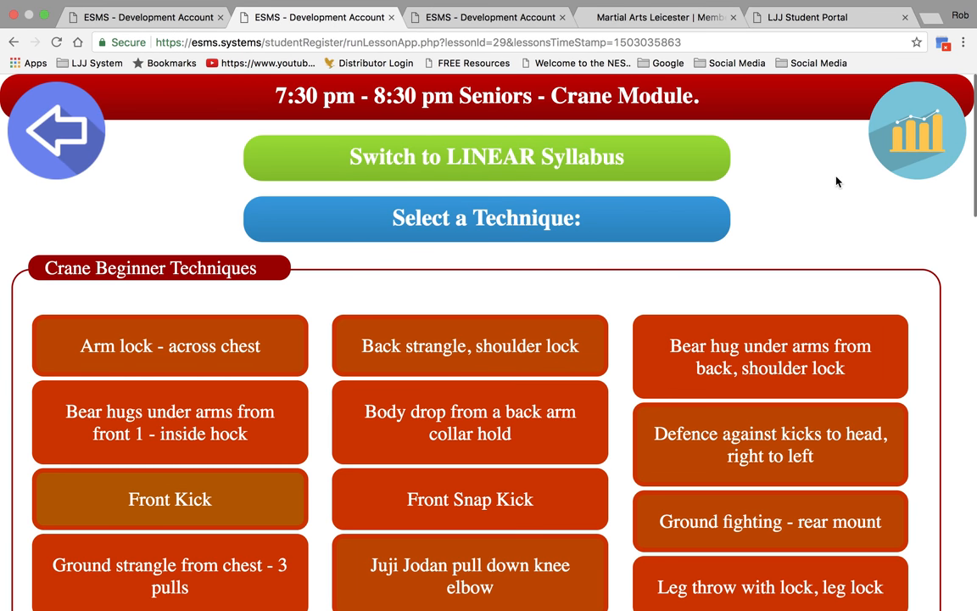
Return from the Crane Module page through lesson selection to the ESMS main application menu
click(496, 17)
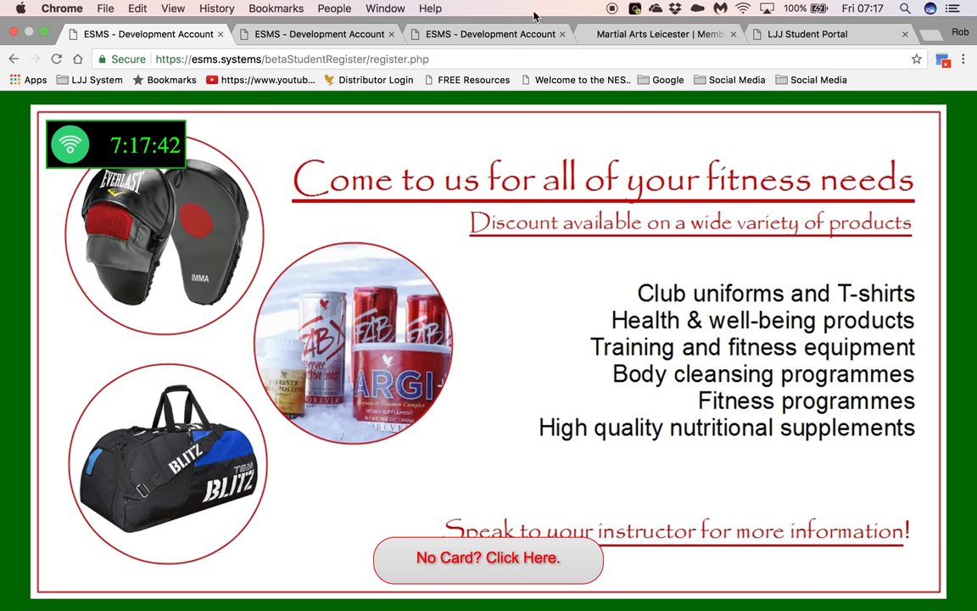
click(325, 34)
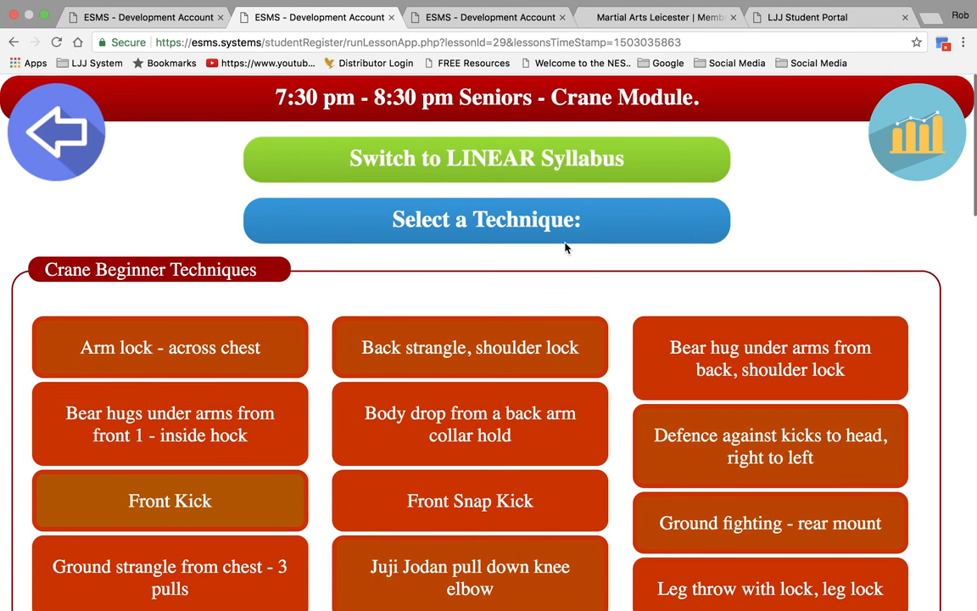
click(57, 132)
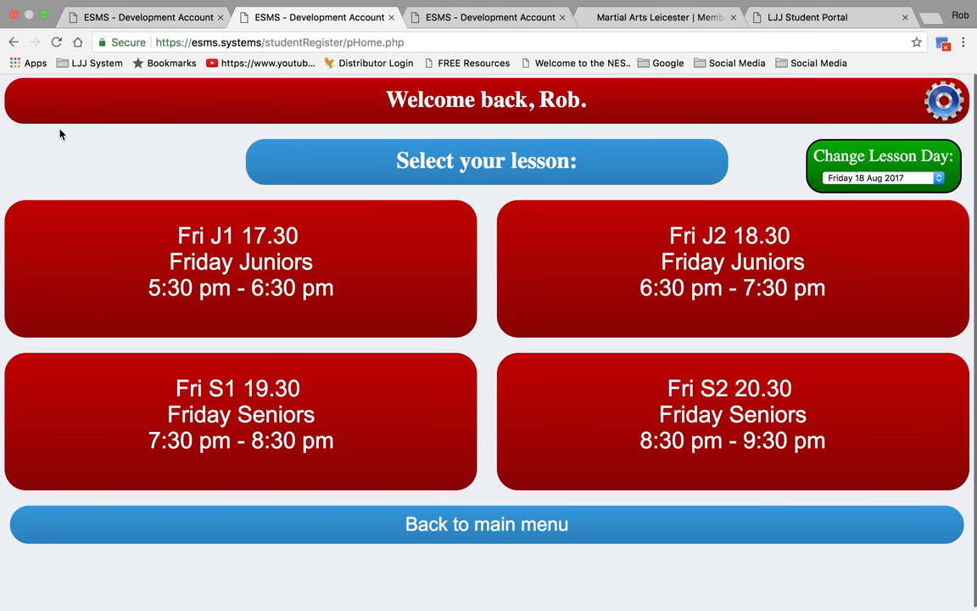
click(485, 523)
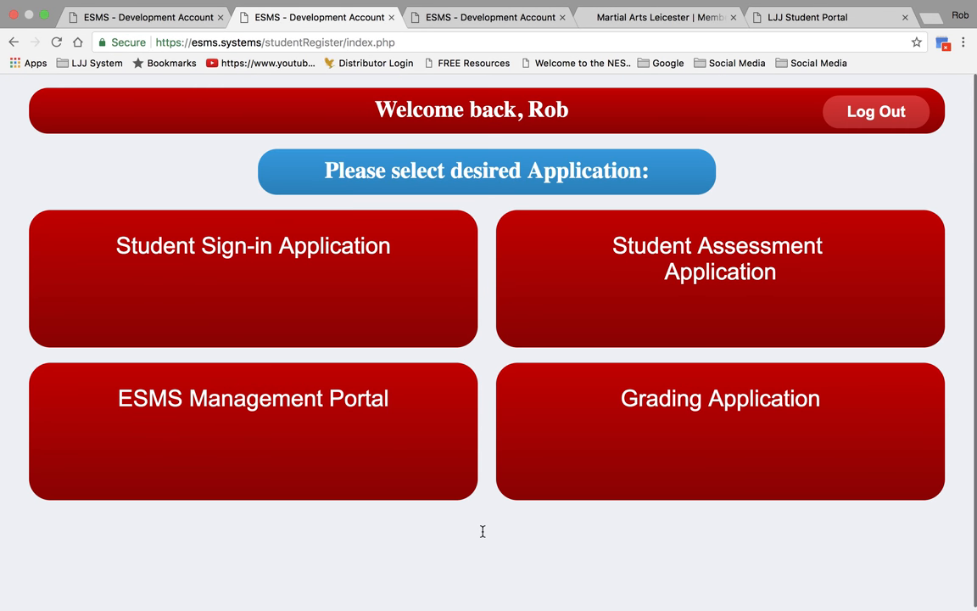
mouse_move(366, 402)
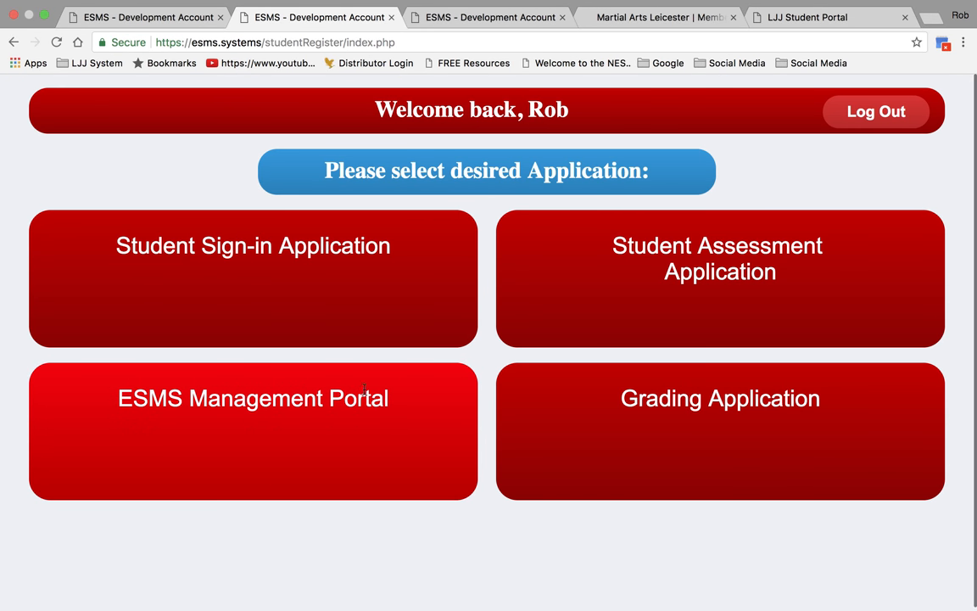
Enter the management portal and view the Lesson Occupancy Report under Reports & Printing
click(252, 433)
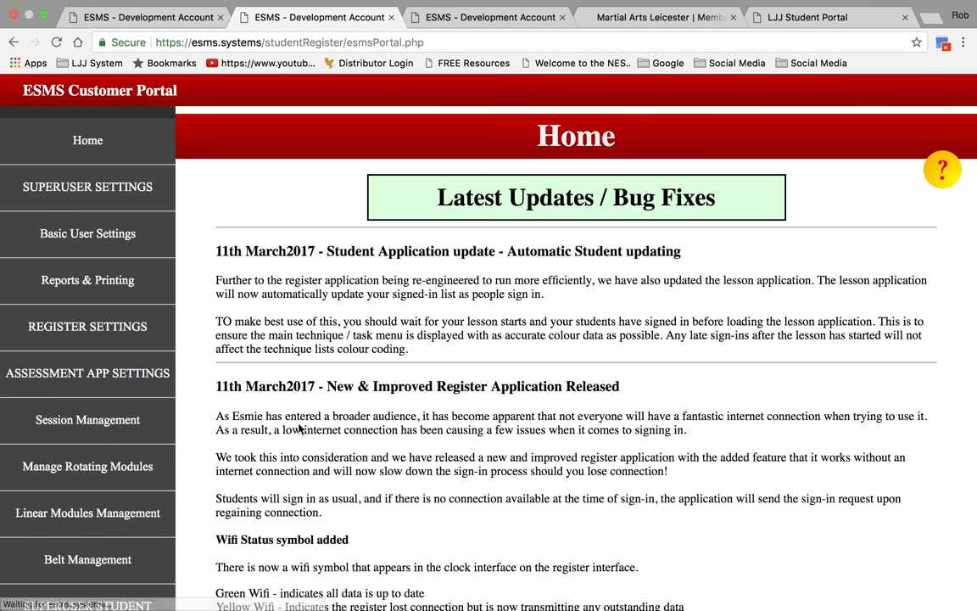
mouse_move(132, 278)
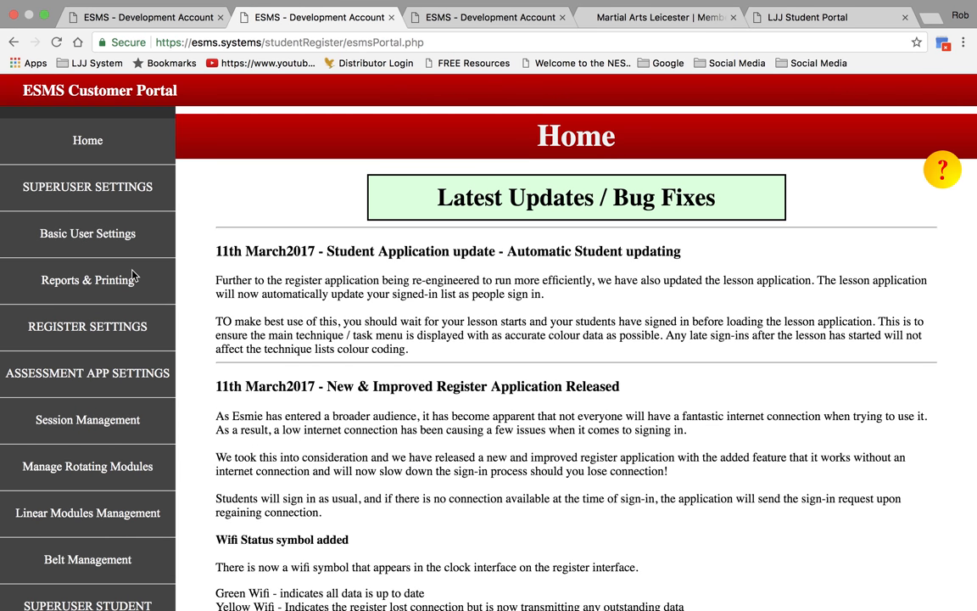
click(88, 280)
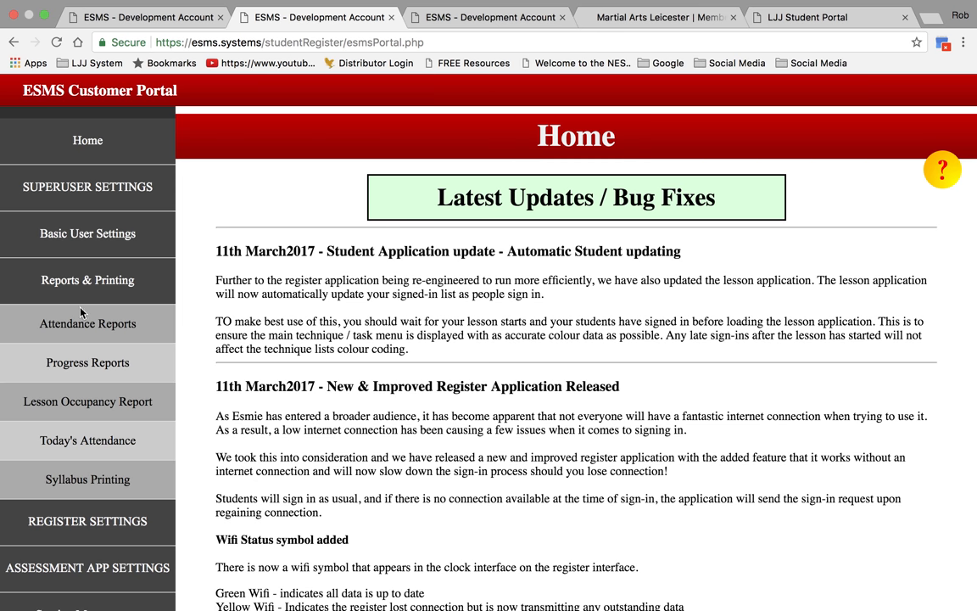
click(89, 400)
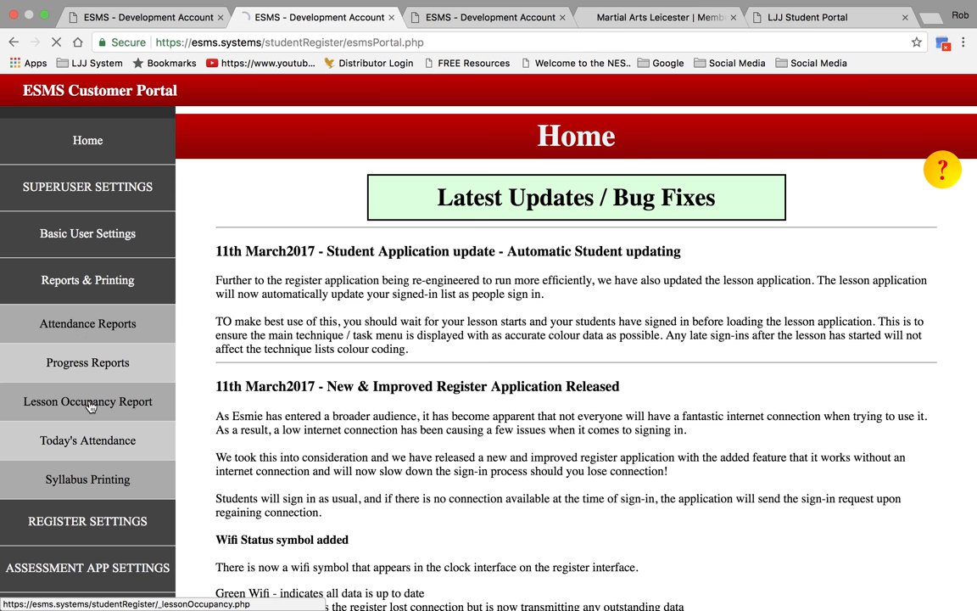
click(89, 400)
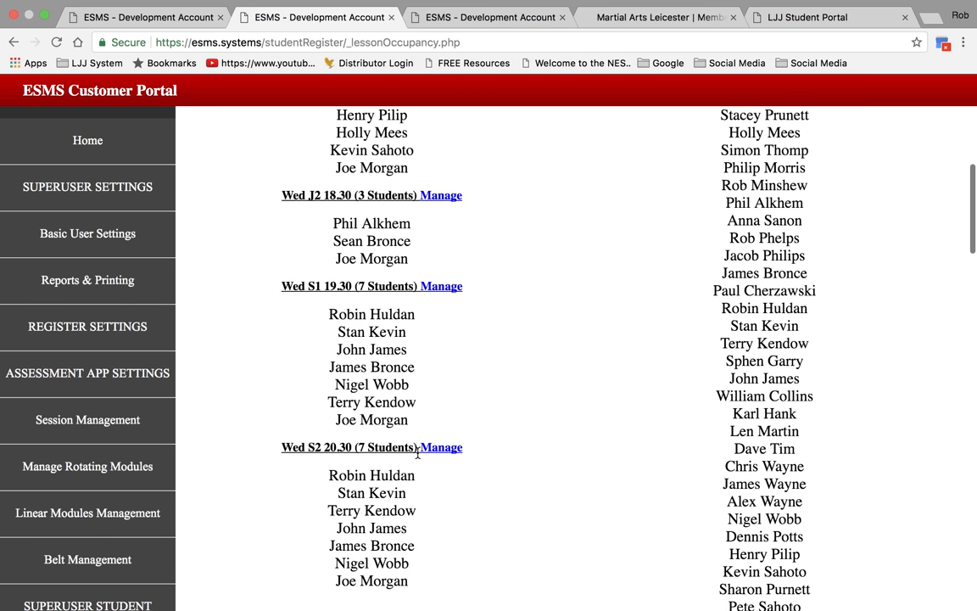
scroll(down, 3)
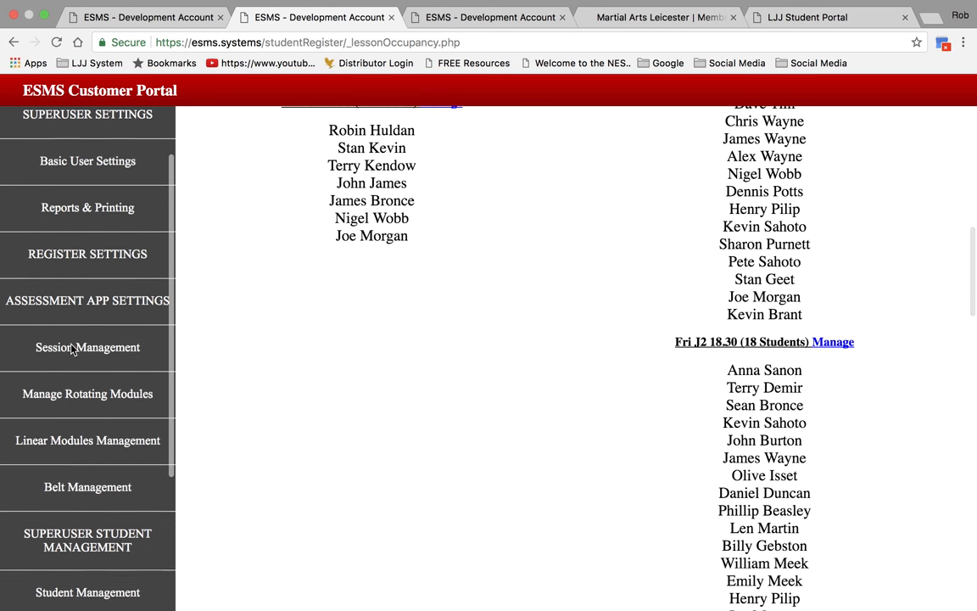
Bring up Manage Existing Sessions under Session Management and expand Student Management
click(89, 346)
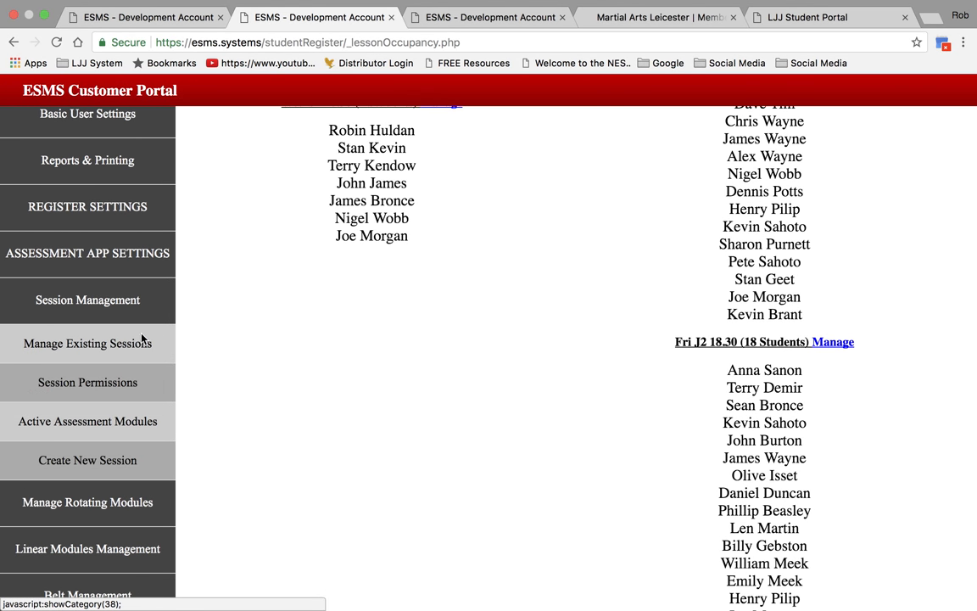
mouse_move(105, 351)
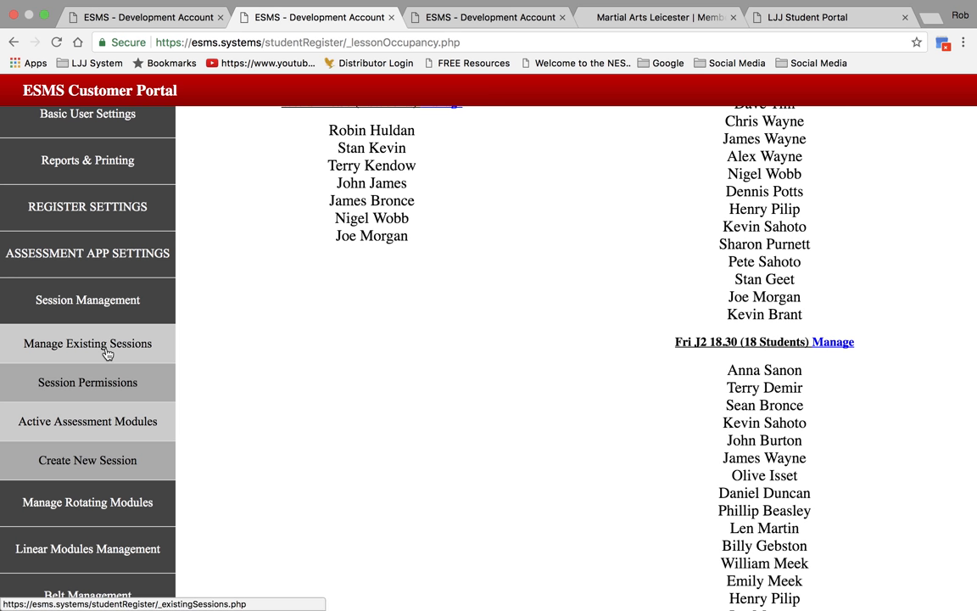
click(88, 343)
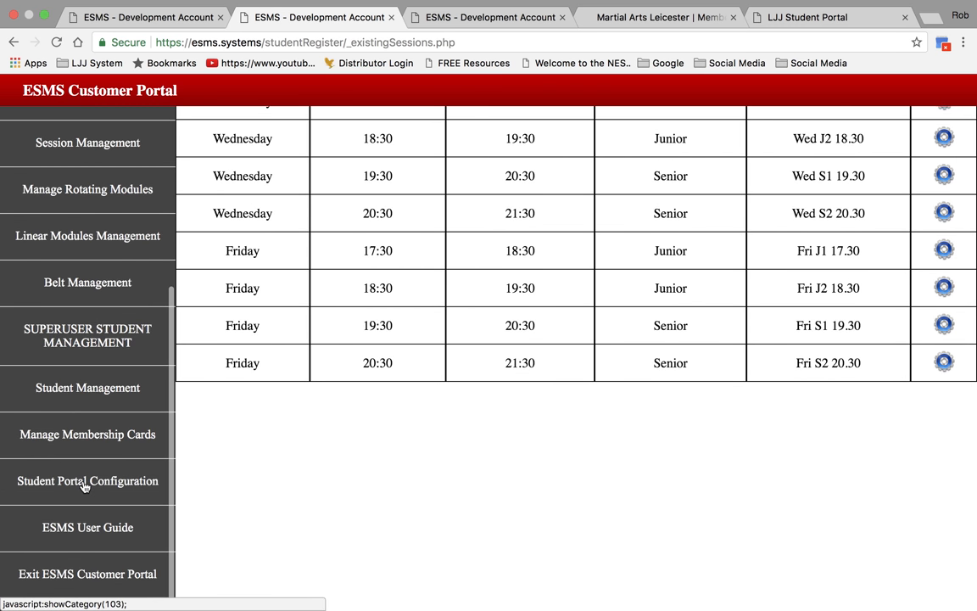
click(88, 387)
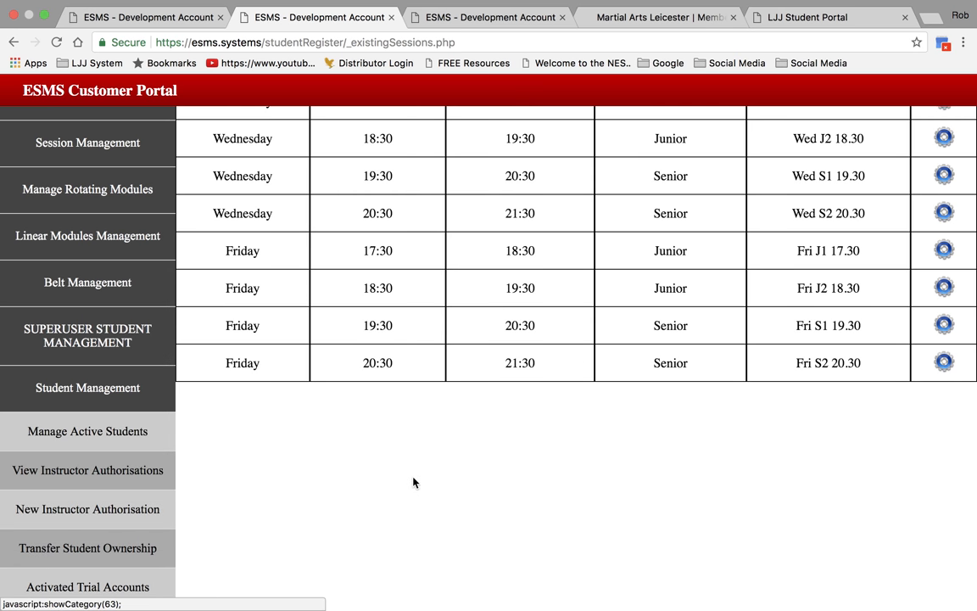
mouse_move(88, 438)
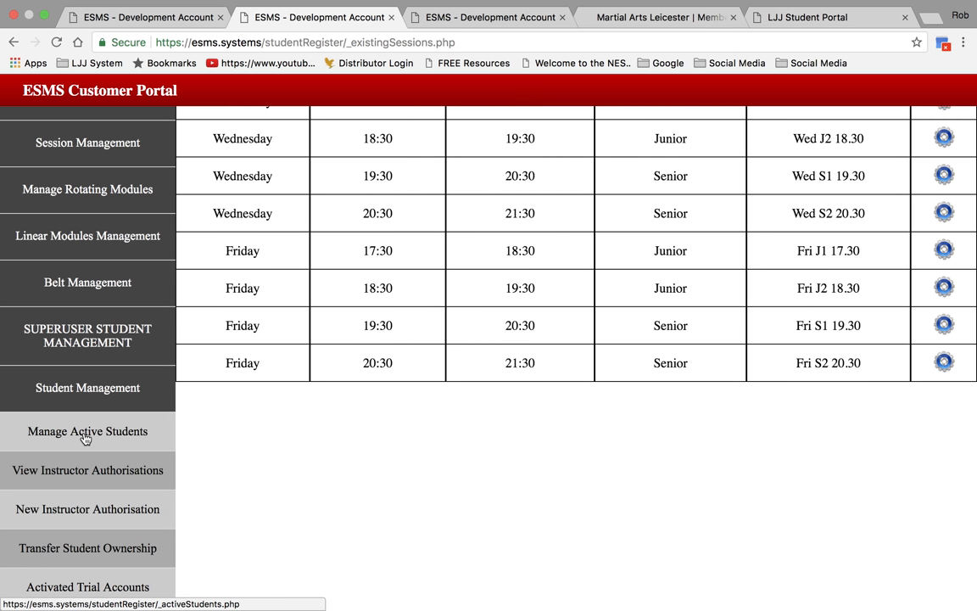
Open Manage Active Students, view the first student's details and return to the list
click(88, 433)
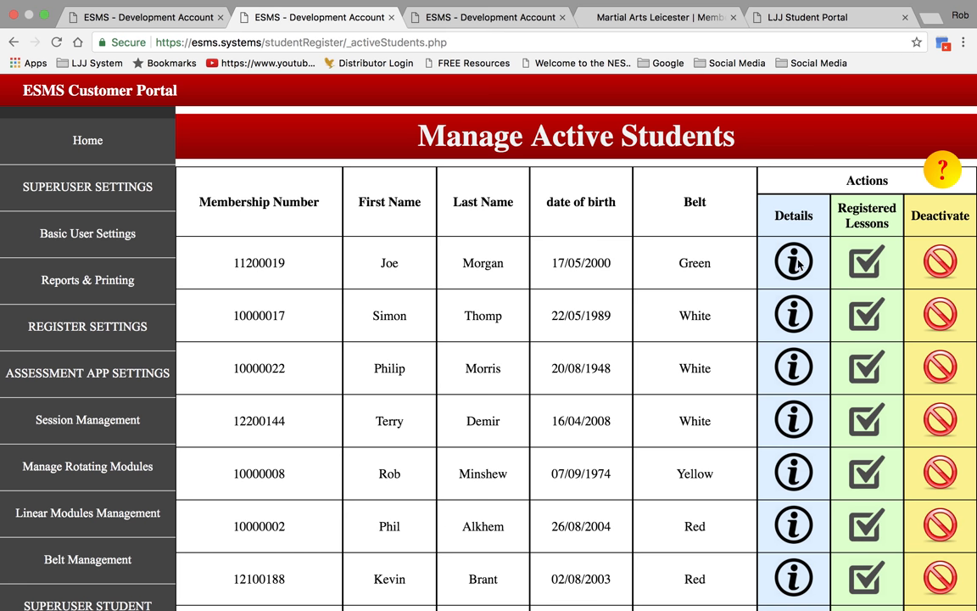
click(794, 261)
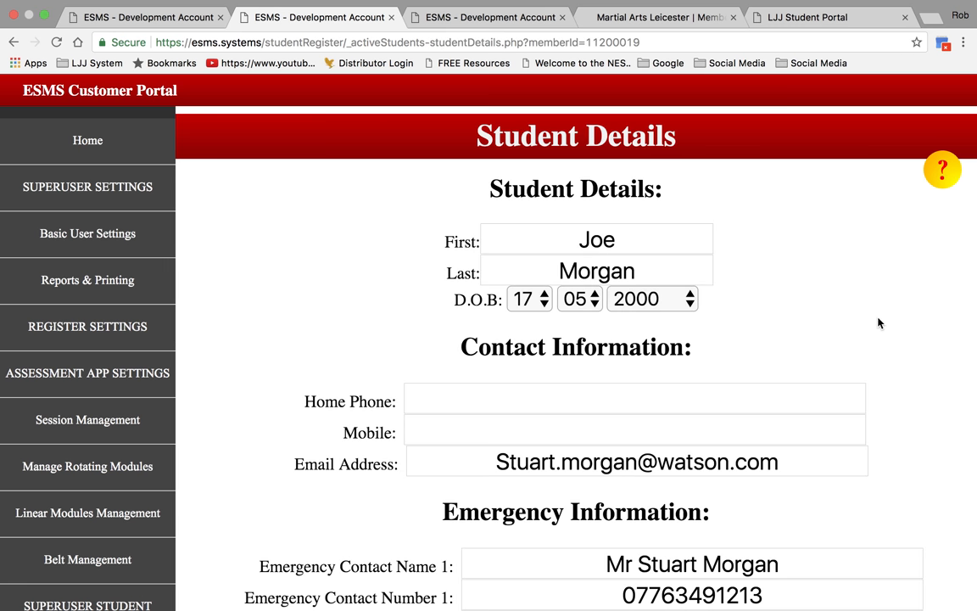
scroll(down, 3)
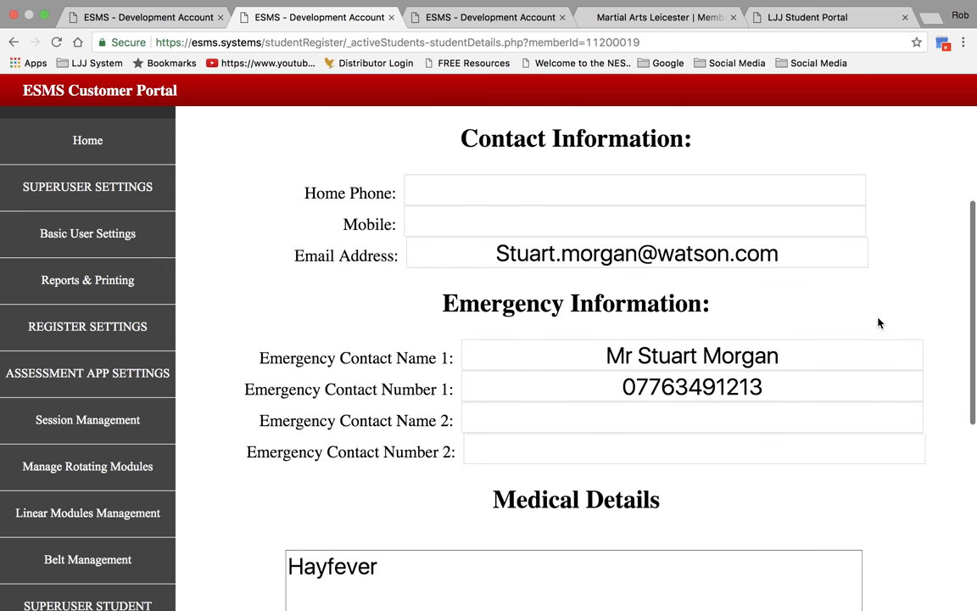
scroll(down, 3)
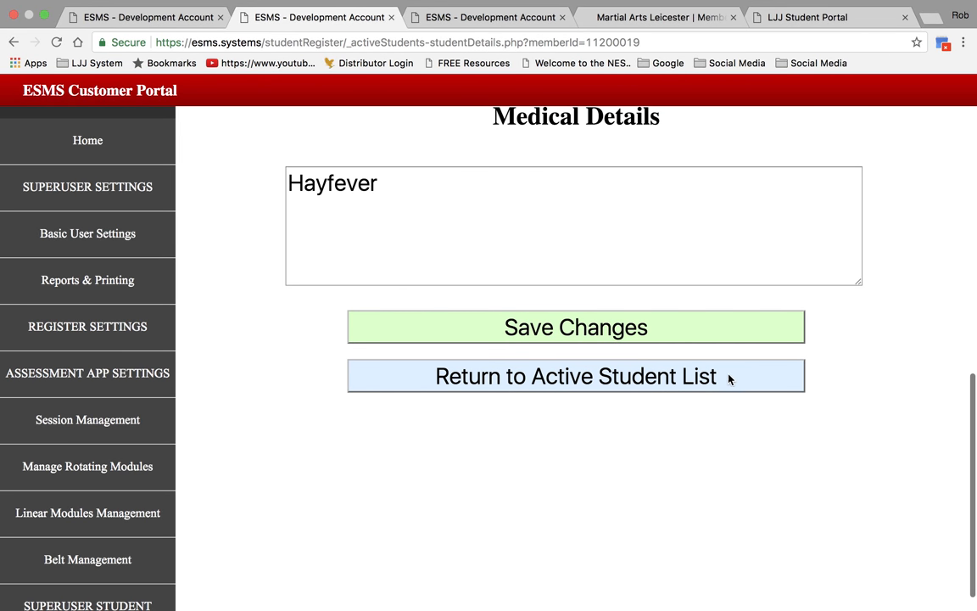
click(575, 377)
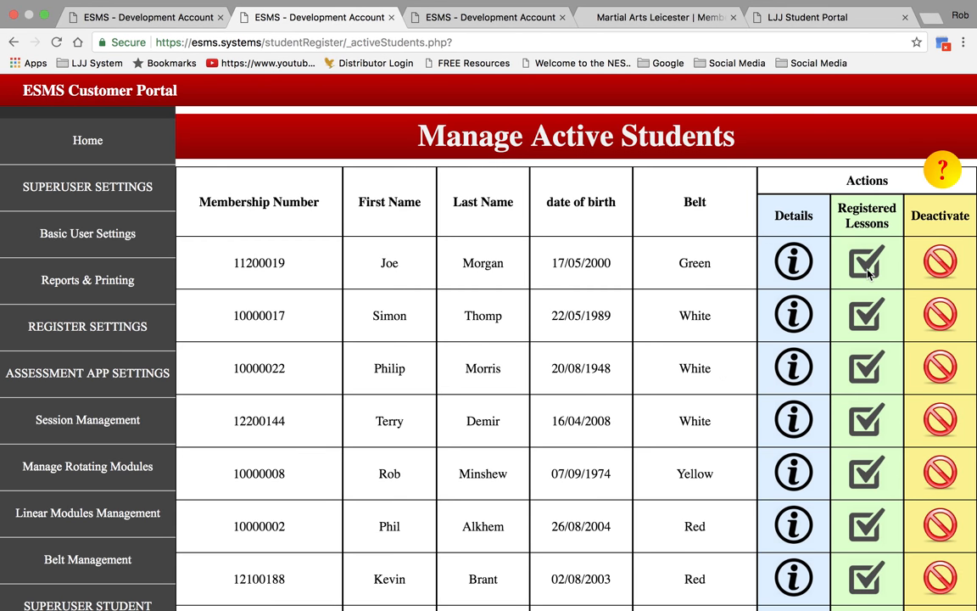
View the first student's registered lessons and go back to the active student list
click(867, 262)
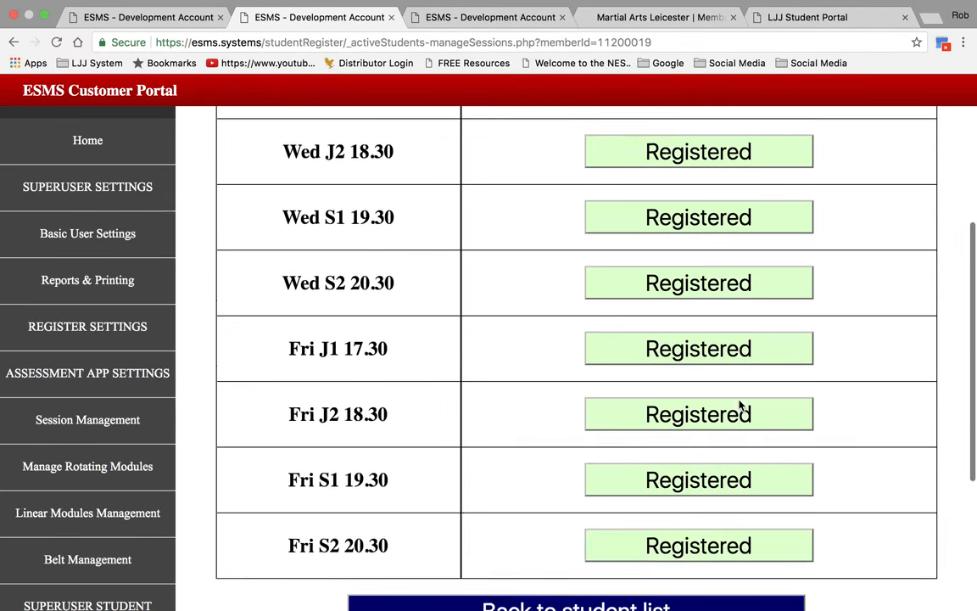
scroll(down, 3)
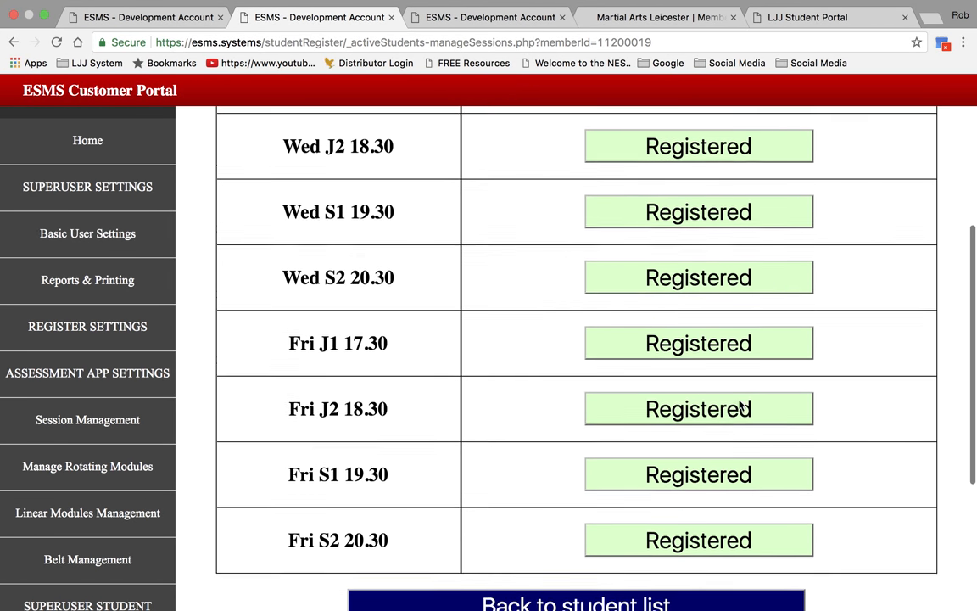
click(577, 602)
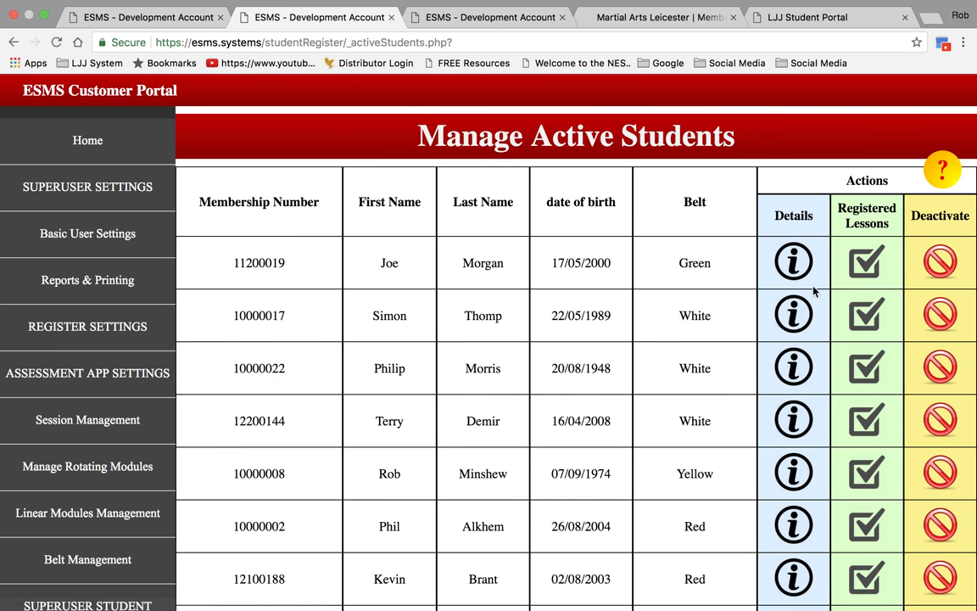
mouse_move(940, 261)
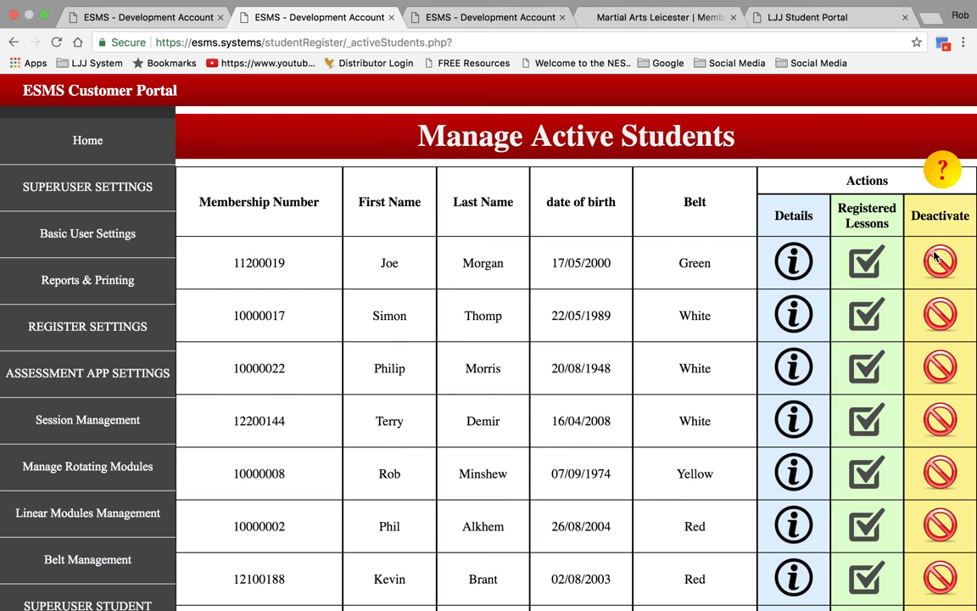
scroll(down, 3)
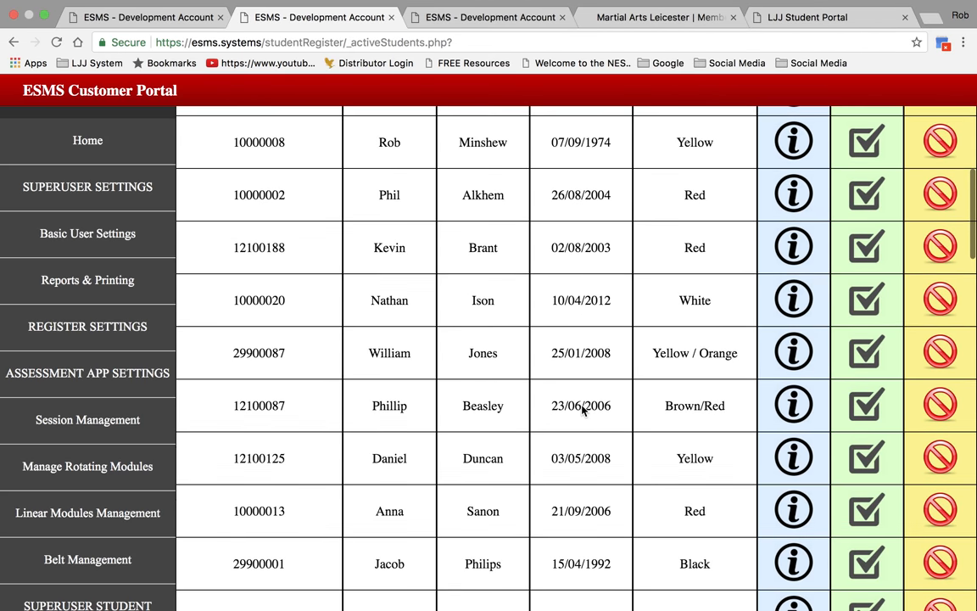